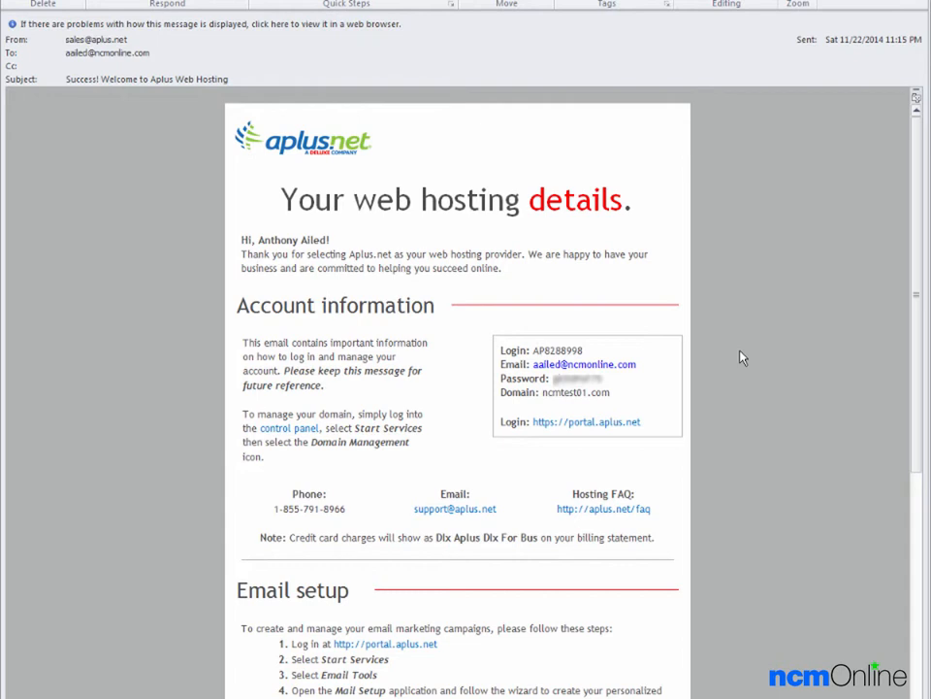
{"action": "mouse_move", "coordinate": [580, 423]}
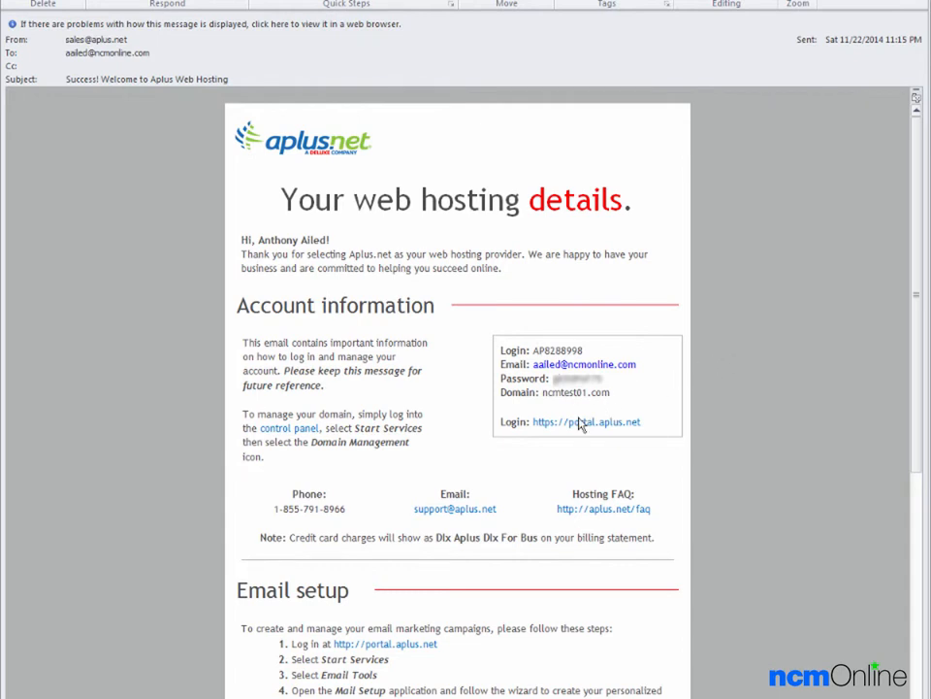
{"action": "mouse_move", "coordinate": [578, 429]}
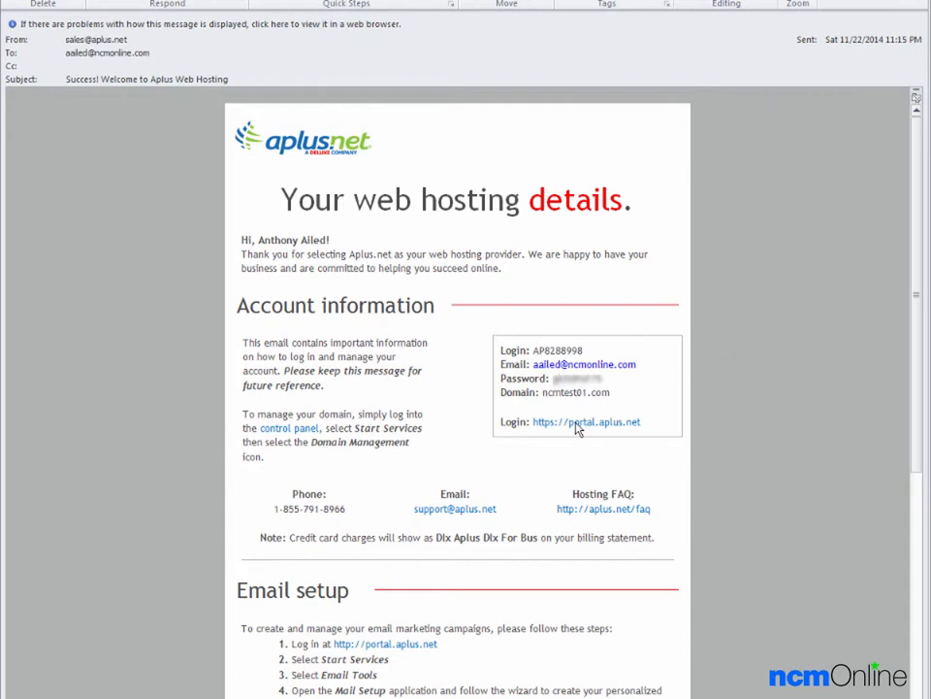
Step: Sign in to the Aplus.net hosting portal and browse the ncmtest01.com My Services page
{"action": "left_click", "coordinate": [586, 421]}
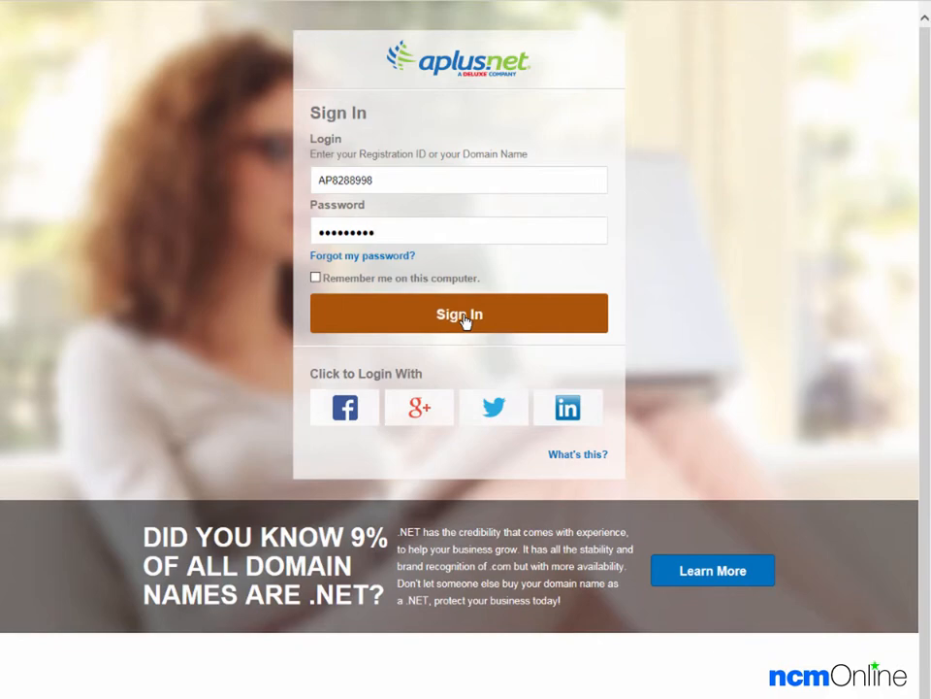
{"action": "left_click", "coordinate": [458, 314]}
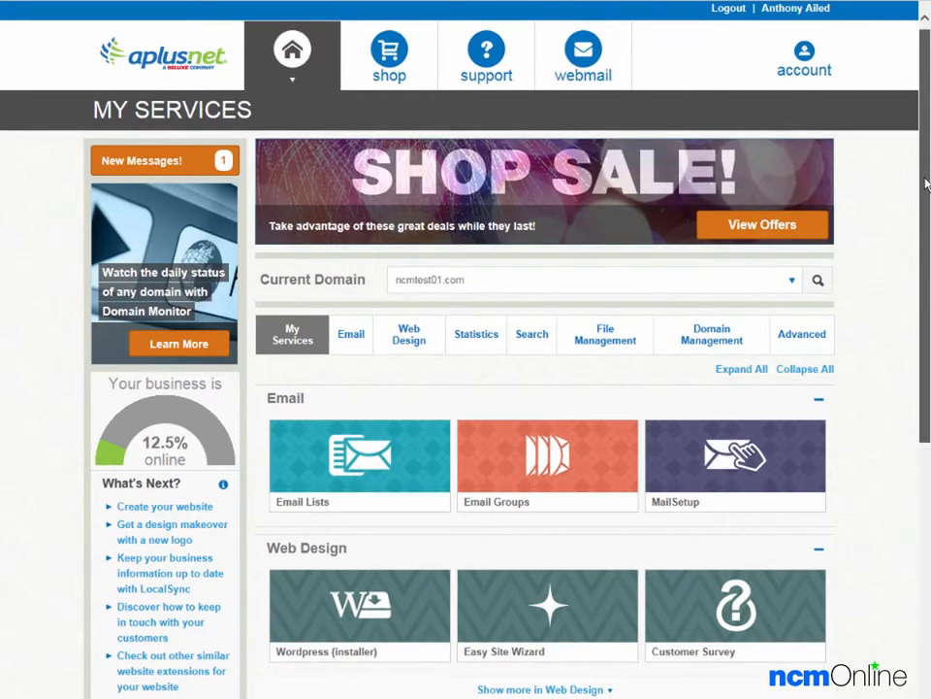
{"action": "scroll", "scroll_direction": "down", "scroll_amount": 3}
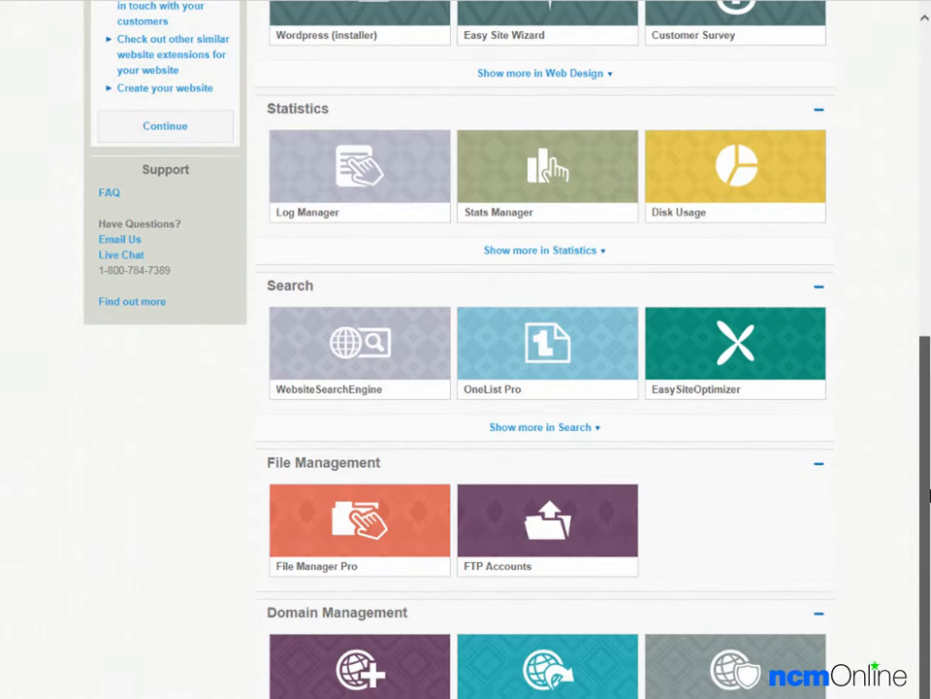
{"action": "scroll", "scroll_direction": "up", "scroll_amount": 3}
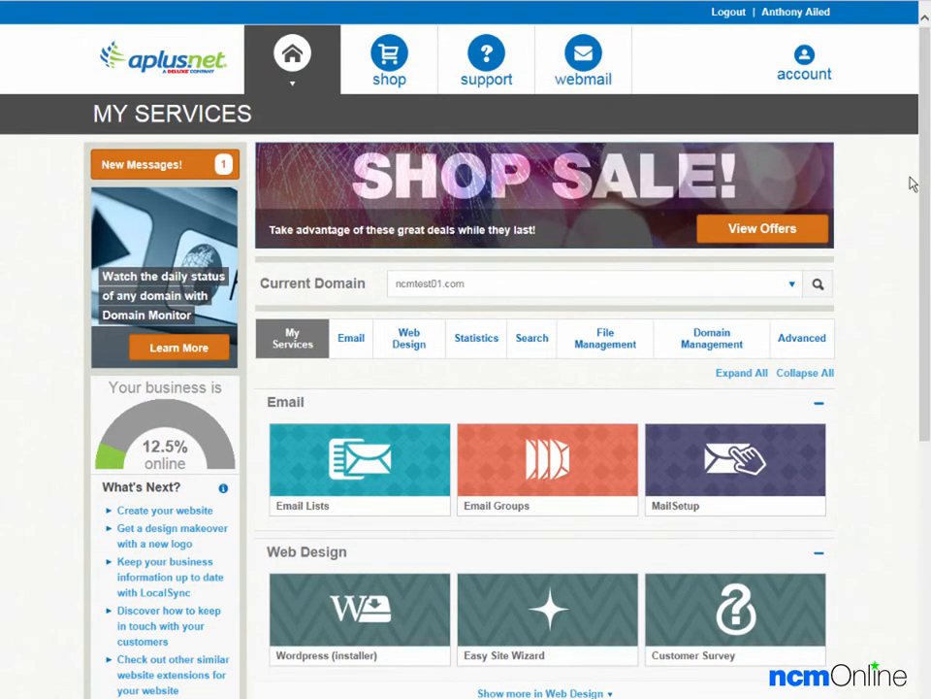
{"action": "mouse_move", "coordinate": [893, 189]}
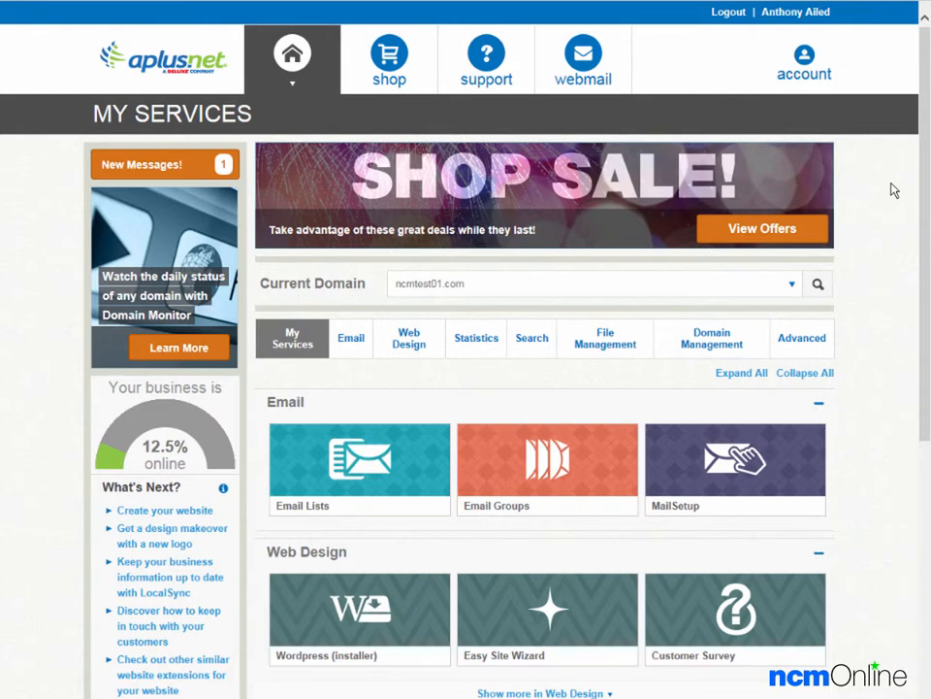
{"action": "mouse_move", "coordinate": [888, 194]}
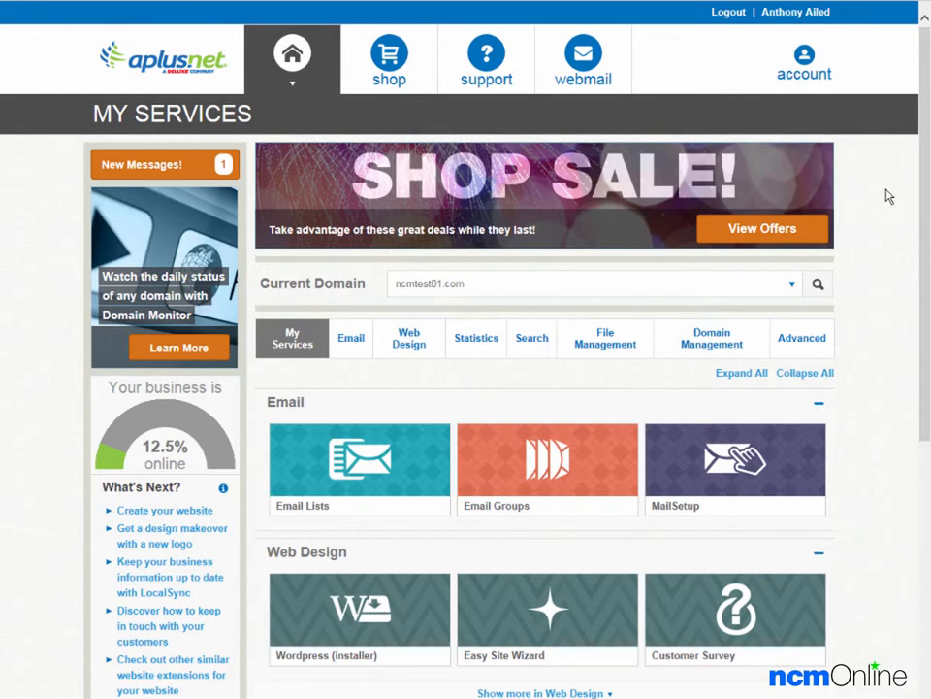
{"action": "mouse_move", "coordinate": [923, 190]}
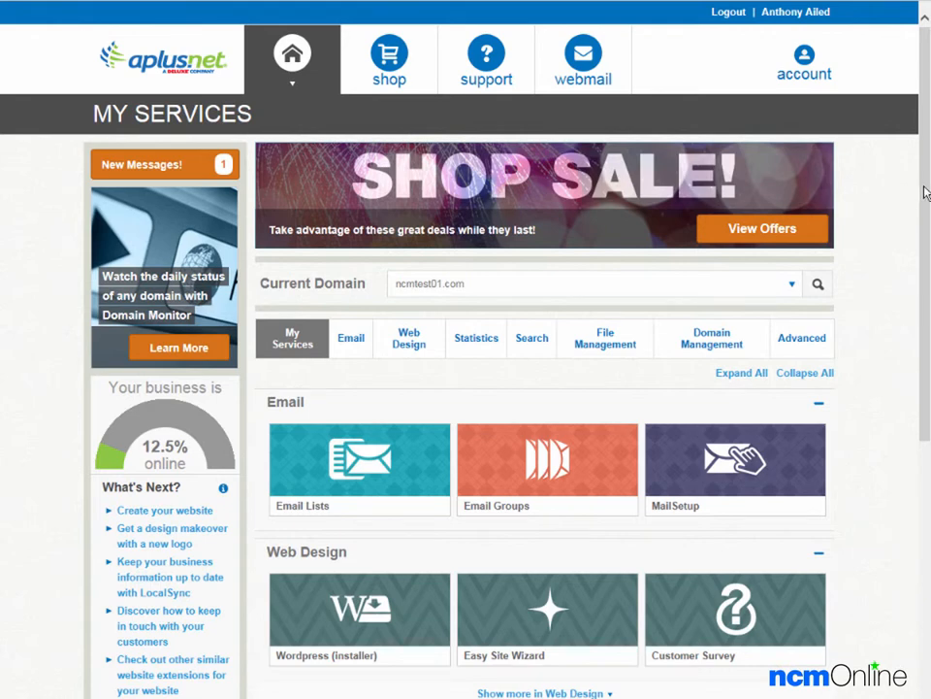
Step: Scroll to Web Design and launch the Wordpress (installer) tile
{"action": "scroll", "scroll_direction": "down", "scroll_amount": 3}
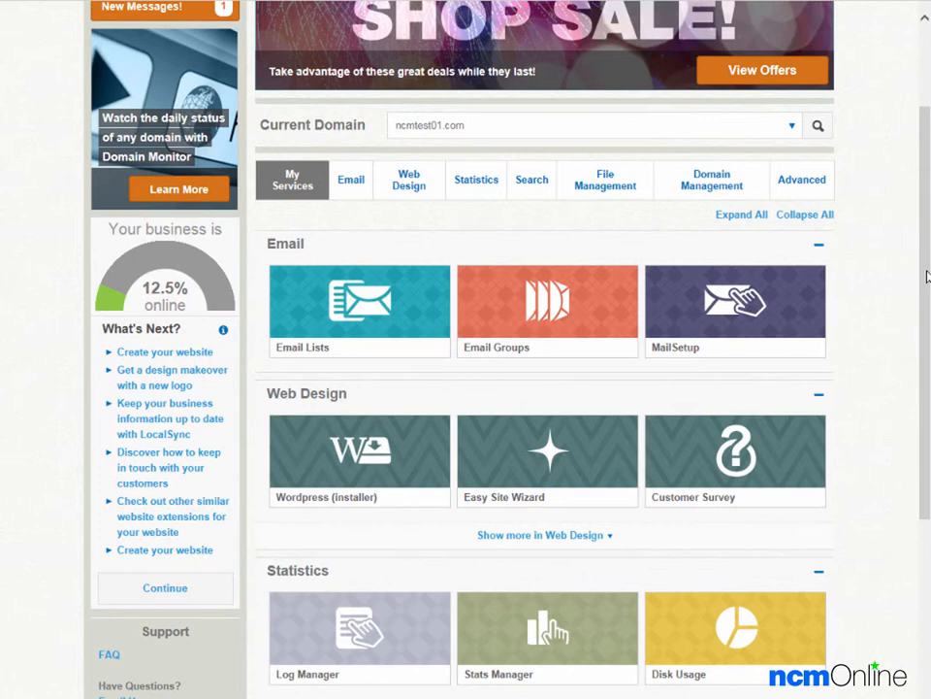
{"action": "mouse_move", "coordinate": [359, 458]}
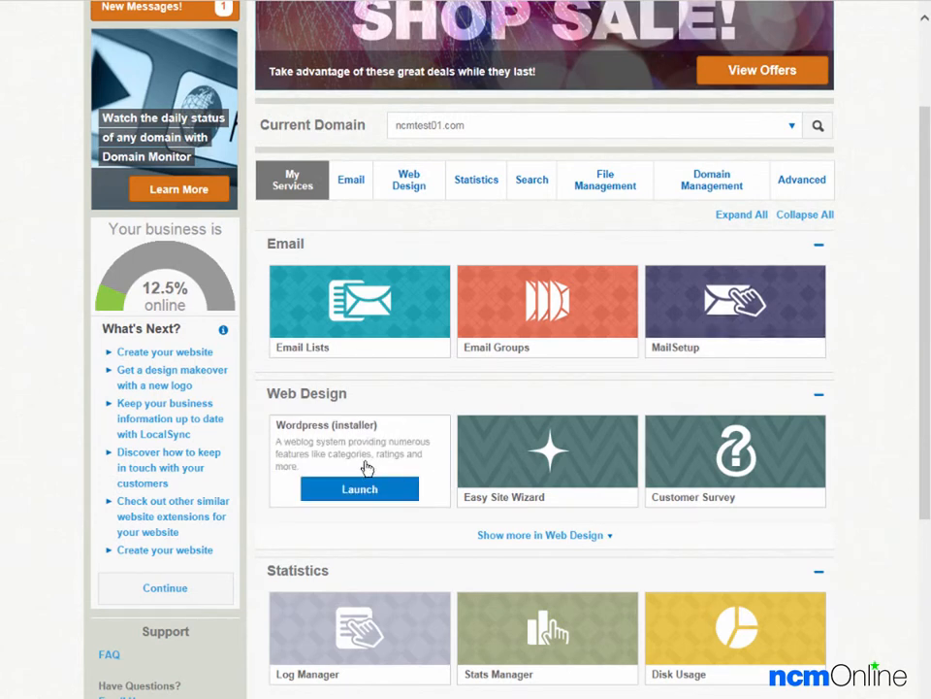
{"action": "mouse_move", "coordinate": [359, 500]}
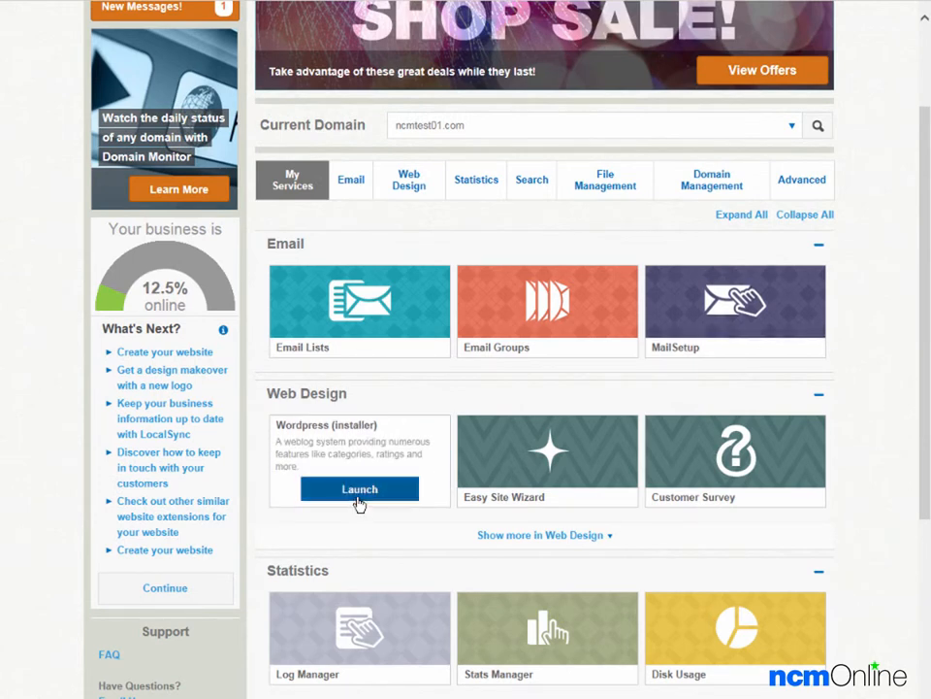
{"action": "left_click", "coordinate": [359, 488]}
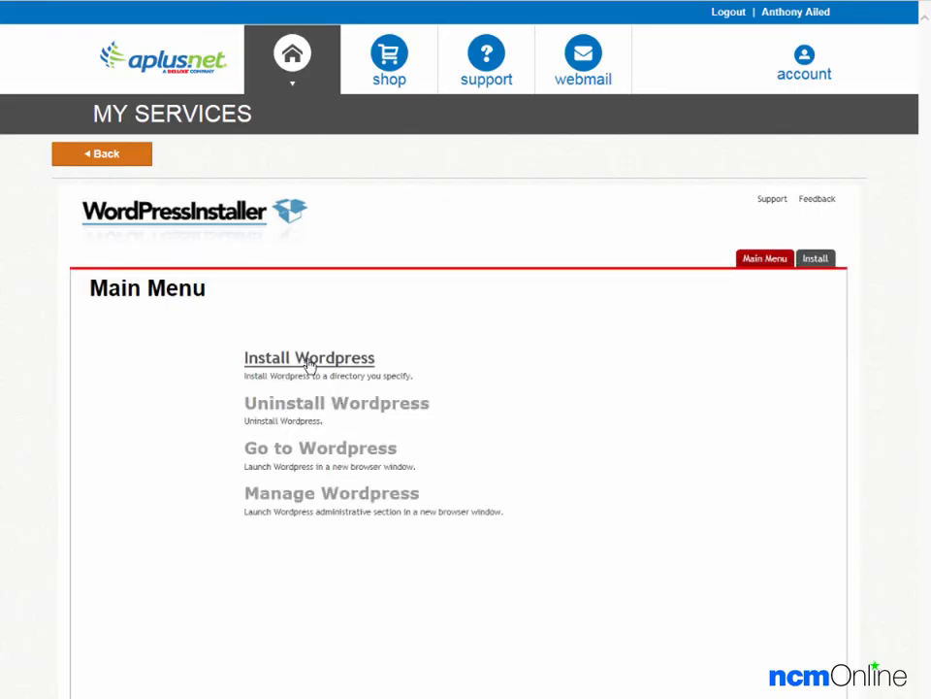
Step: Start Install Wordpress and dismiss the 'You have no databases' warning
{"action": "left_click", "coordinate": [308, 358]}
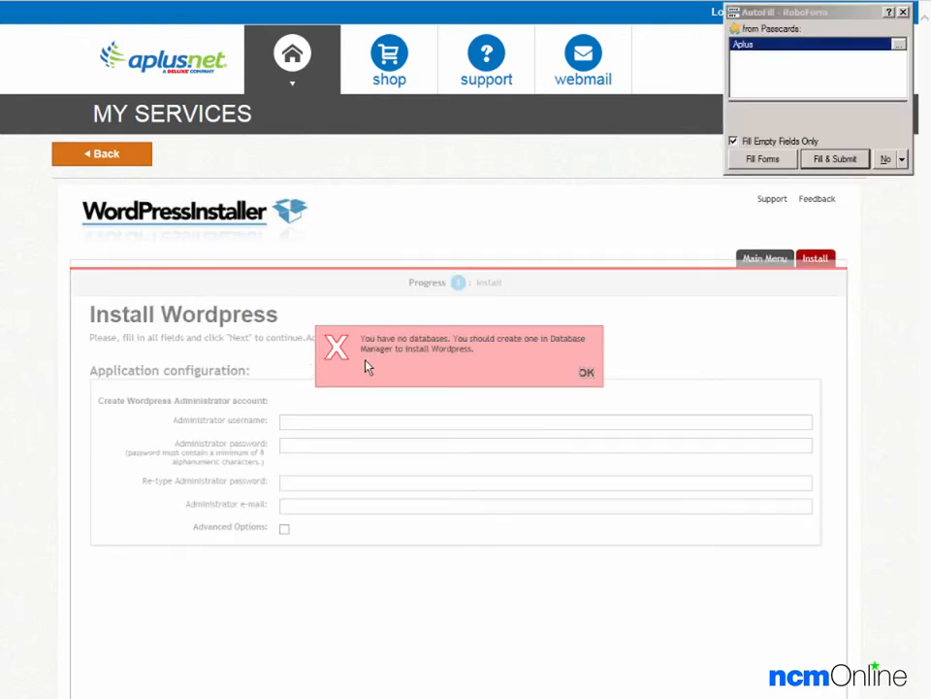
{"action": "mouse_move", "coordinate": [377, 365]}
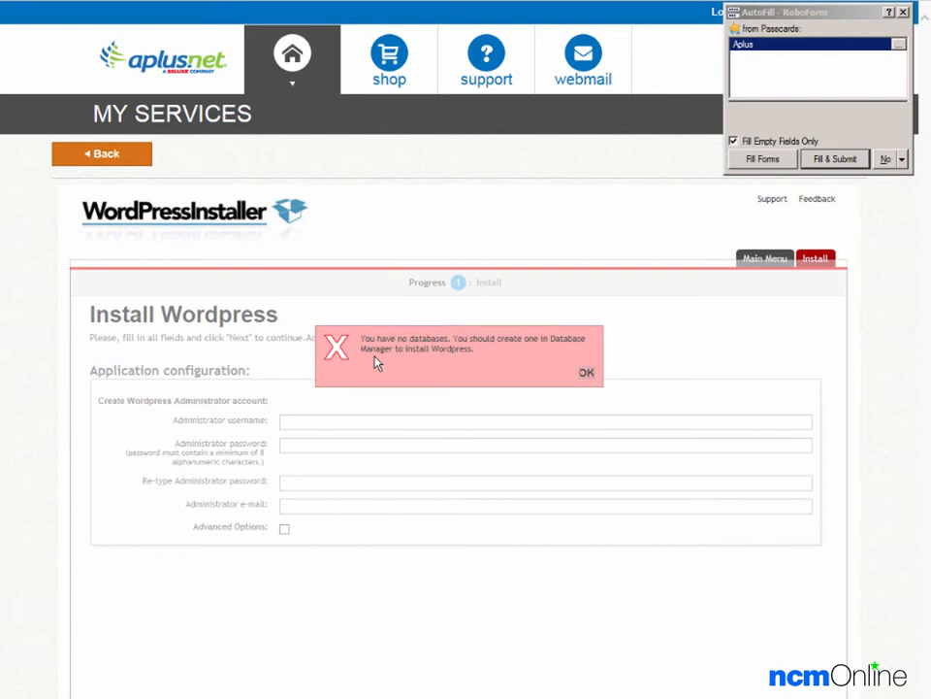
{"action": "mouse_move", "coordinate": [388, 362]}
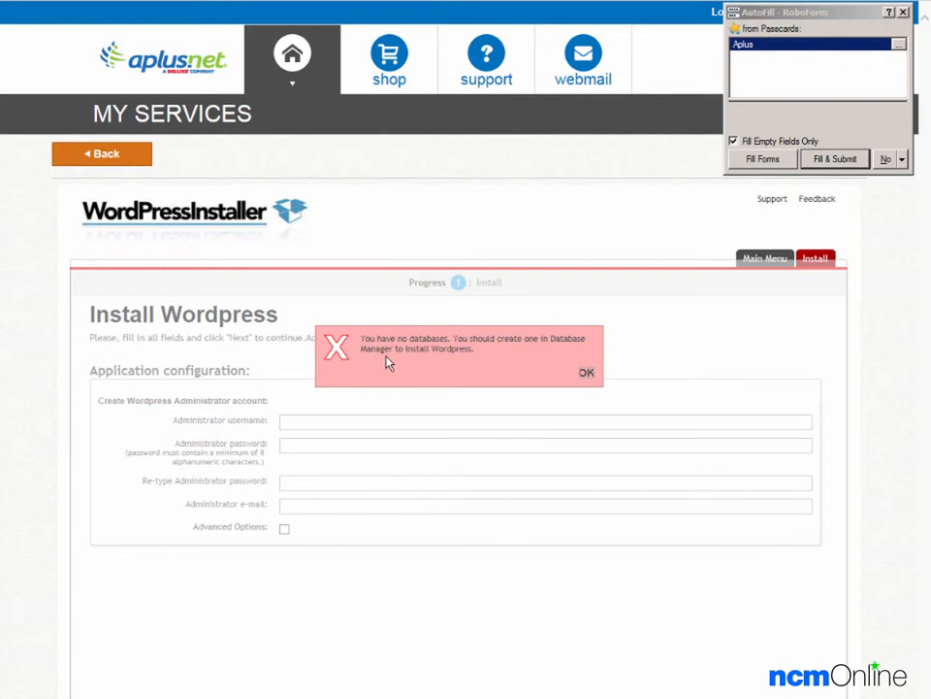
{"action": "mouse_move", "coordinate": [466, 349]}
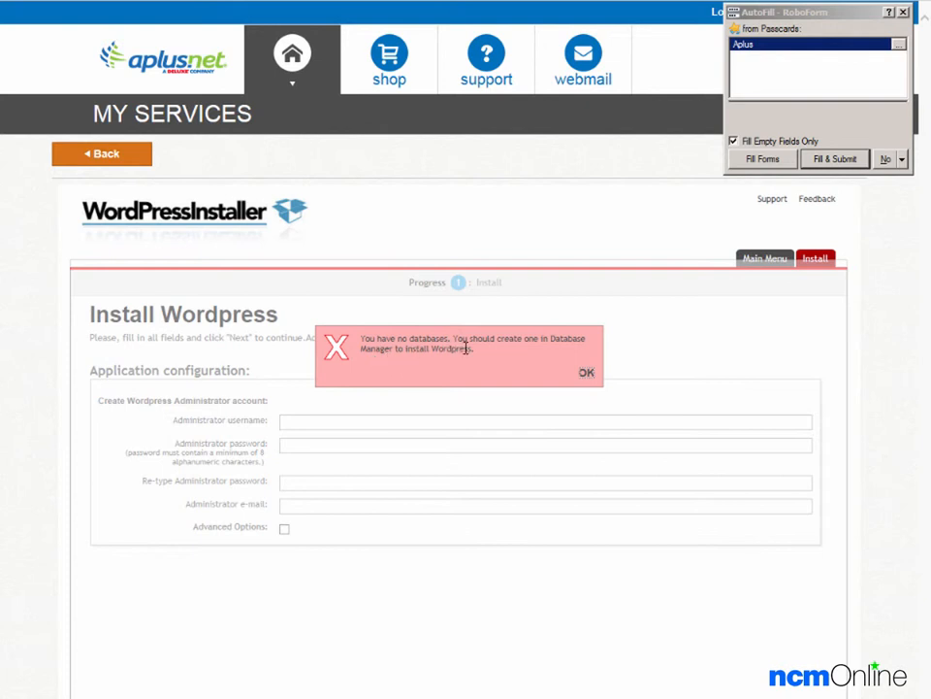
{"action": "mouse_move", "coordinate": [551, 355]}
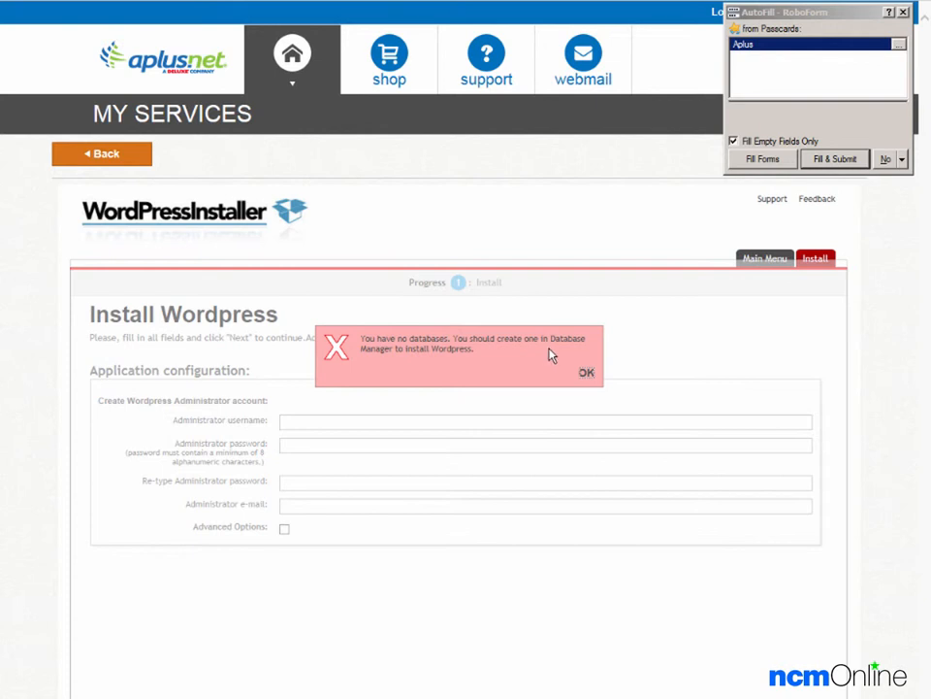
{"action": "mouse_move", "coordinate": [470, 356]}
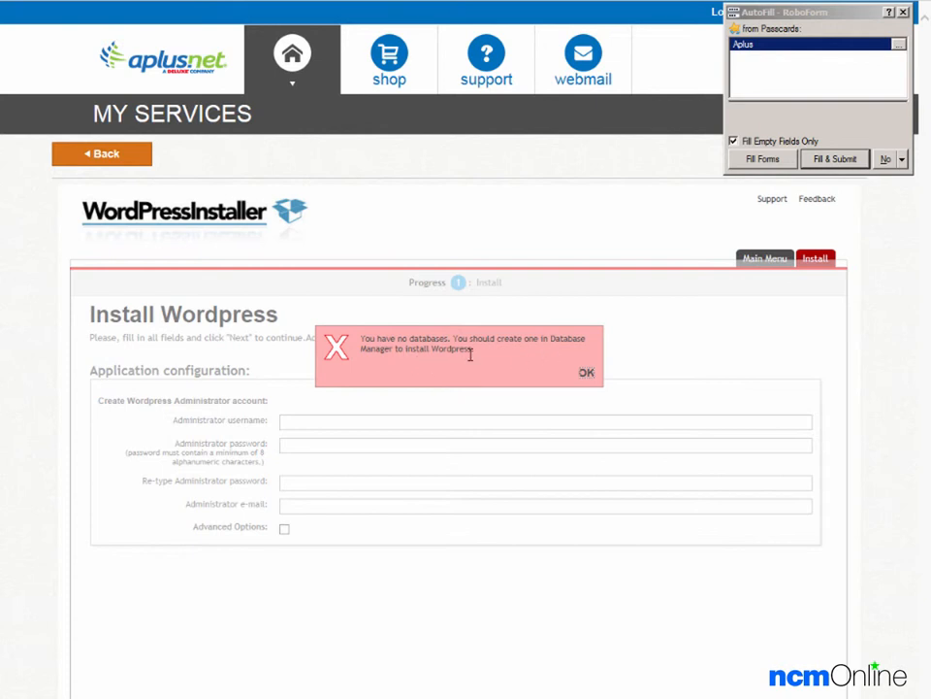
{"action": "left_click", "coordinate": [584, 373]}
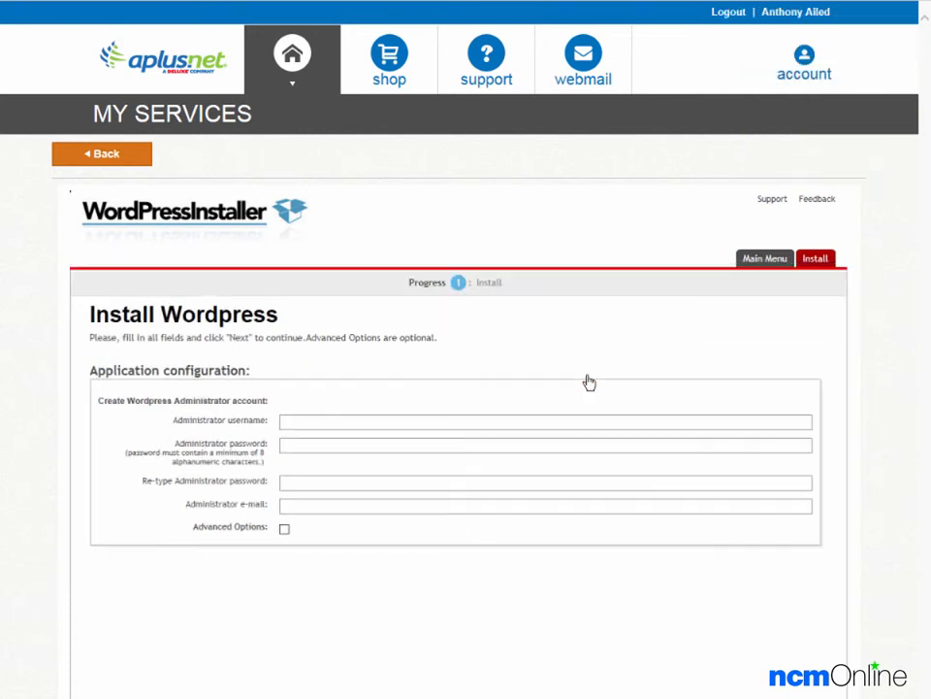
{"action": "mouse_move", "coordinate": [233, 217]}
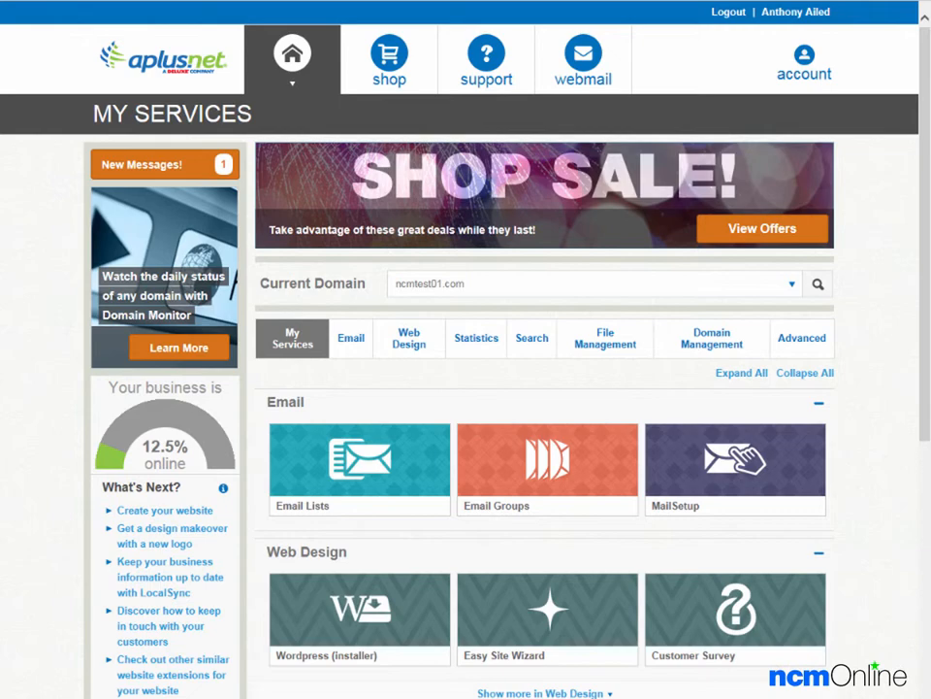
Step: Scroll the My Services page down to MySQL Manager in the Advanced section
{"action": "scroll", "scroll_direction": "down", "scroll_amount": 3}
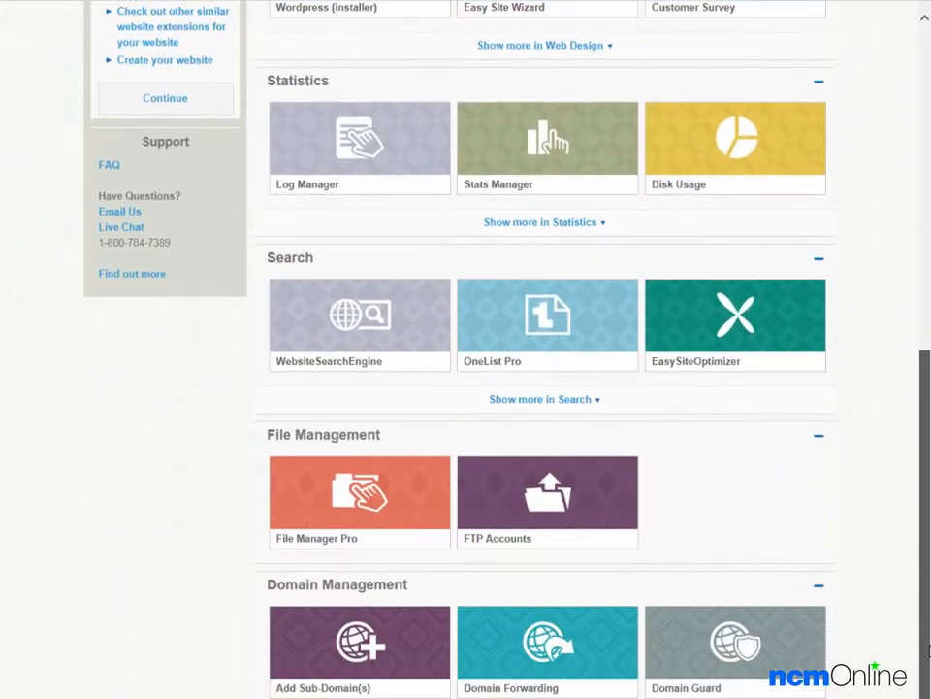
{"action": "scroll", "scroll_direction": "down", "scroll_amount": 3}
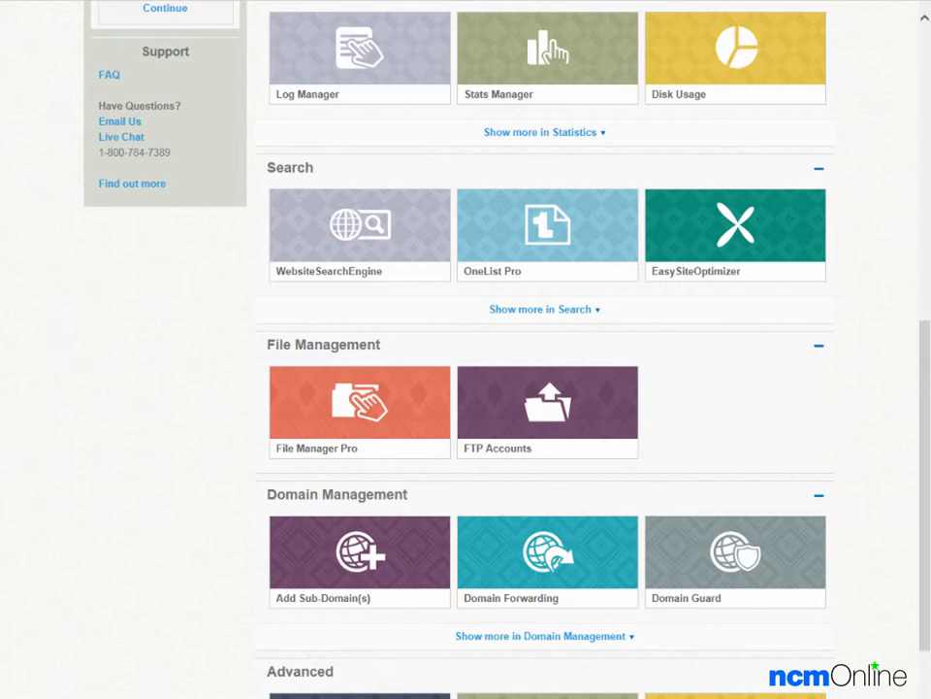
{"action": "scroll", "scroll_direction": "down", "scroll_amount": 3}
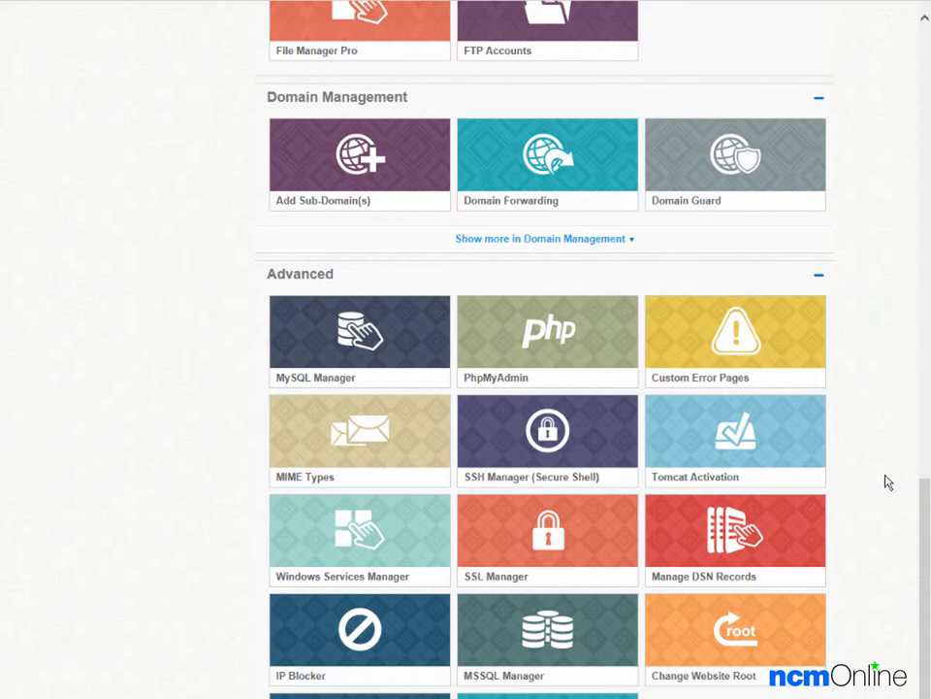
{"action": "scroll", "scroll_direction": "up", "scroll_amount": 3}
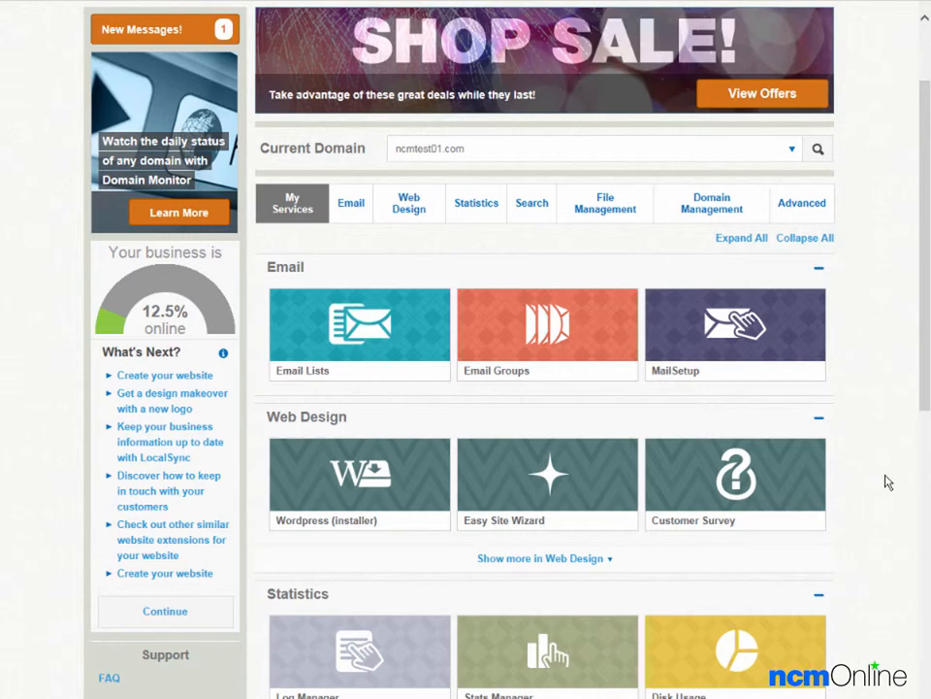
{"action": "scroll", "scroll_direction": "down", "scroll_amount": 3}
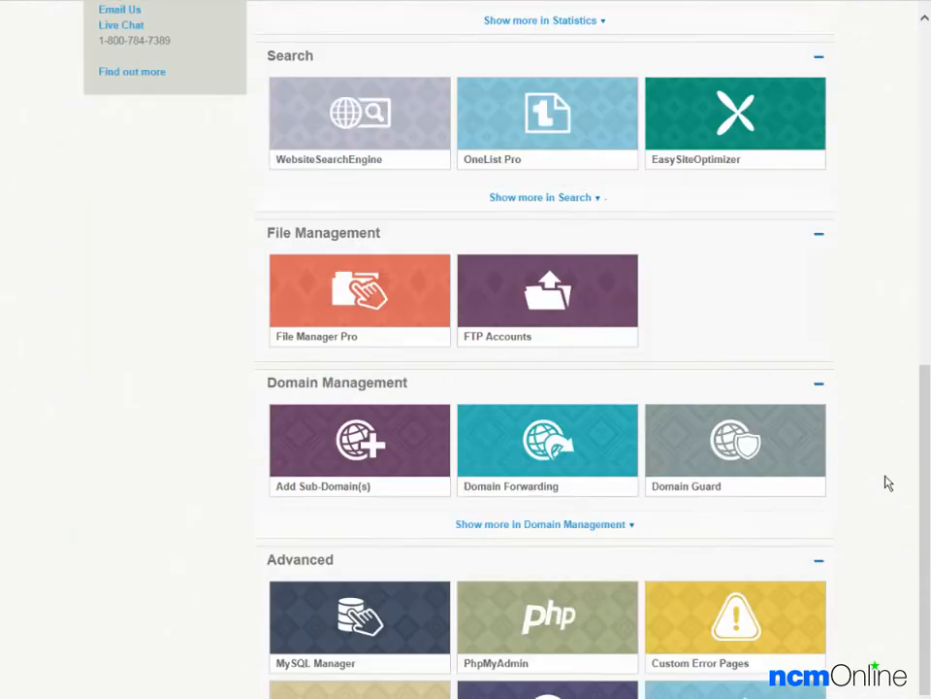
{"action": "scroll", "scroll_direction": "down", "scroll_amount": 3}
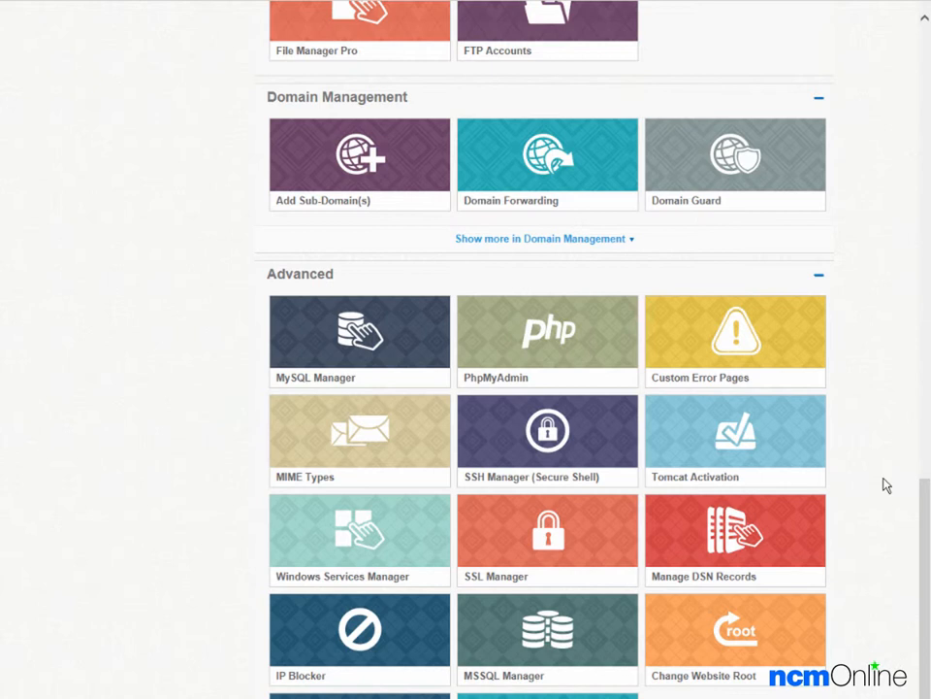
{"action": "mouse_move", "coordinate": [527, 347]}
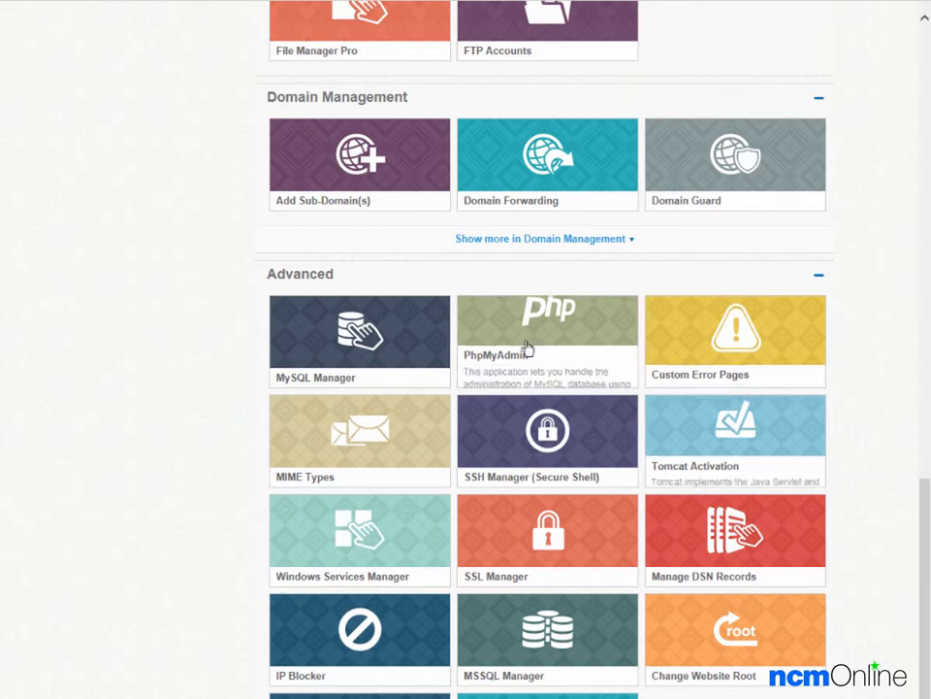
{"action": "mouse_move", "coordinate": [359, 335]}
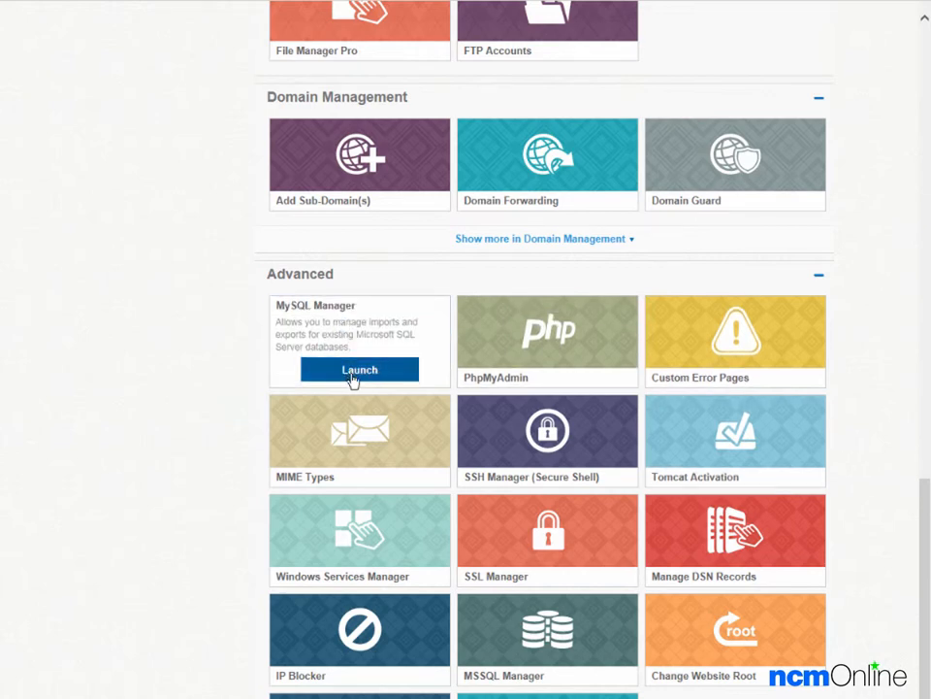
Step: Launch the MySQL Manager tile to open the Database Manager
{"action": "left_click", "coordinate": [359, 368]}
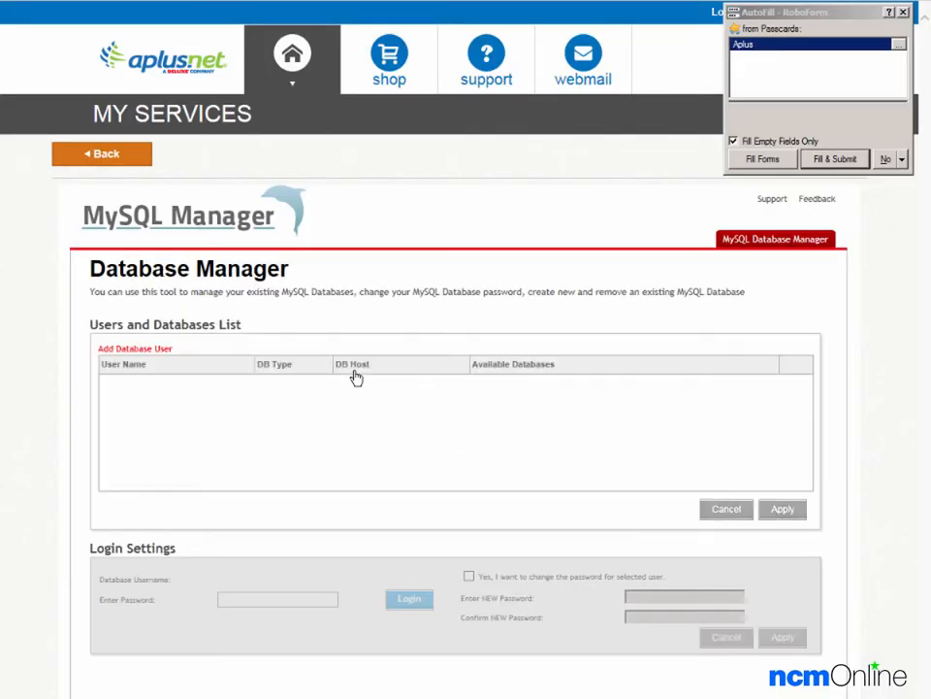
{"action": "mouse_move", "coordinate": [152, 353]}
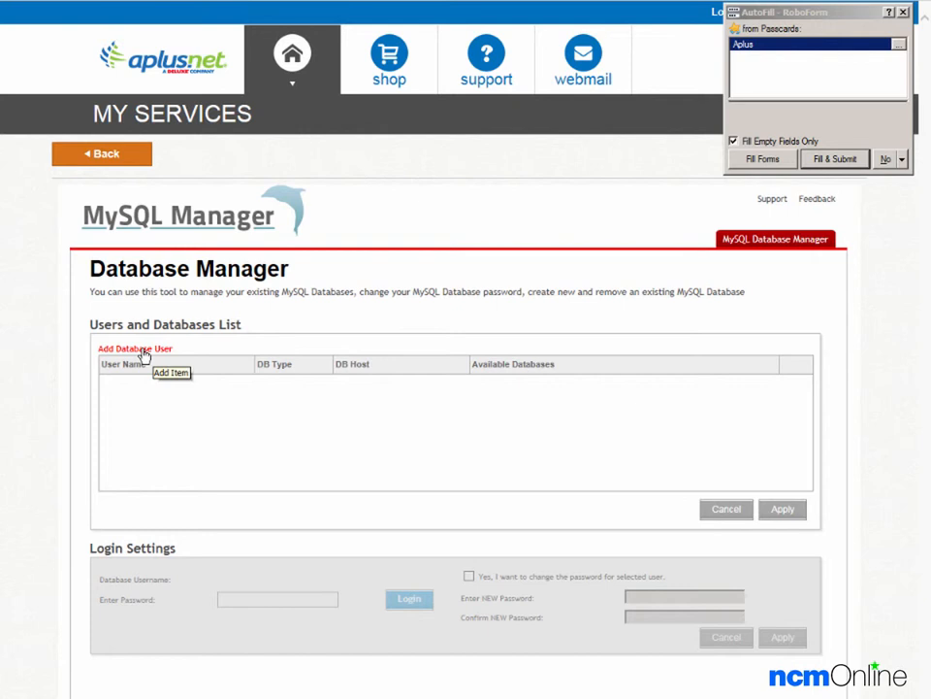
Step: Add a new MySQL5 database username with a password and acknowledge the success message
{"action": "left_click", "coordinate": [134, 349]}
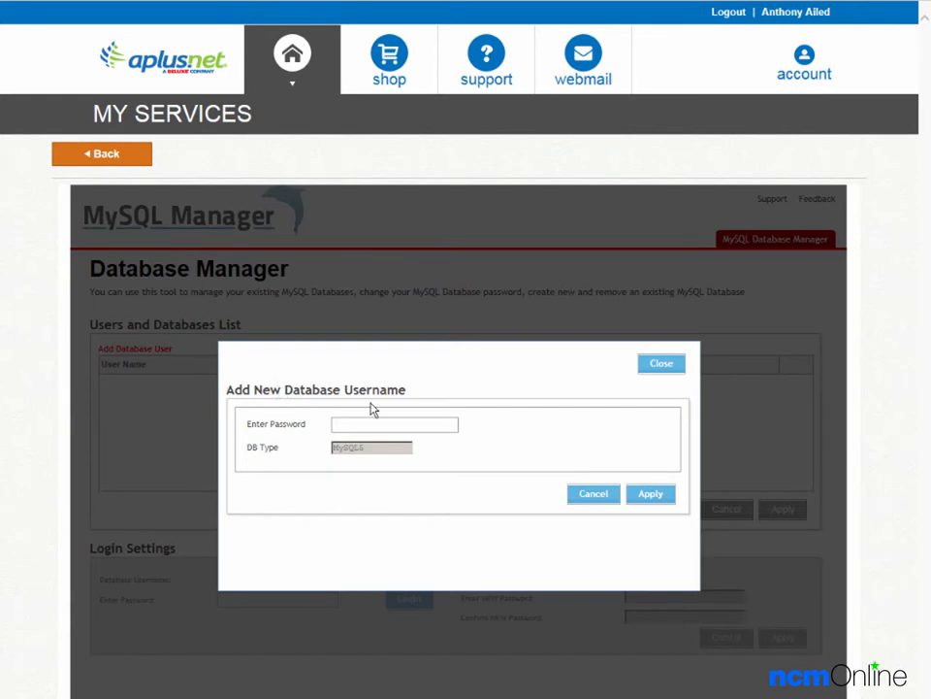
{"action": "mouse_move", "coordinate": [296, 447]}
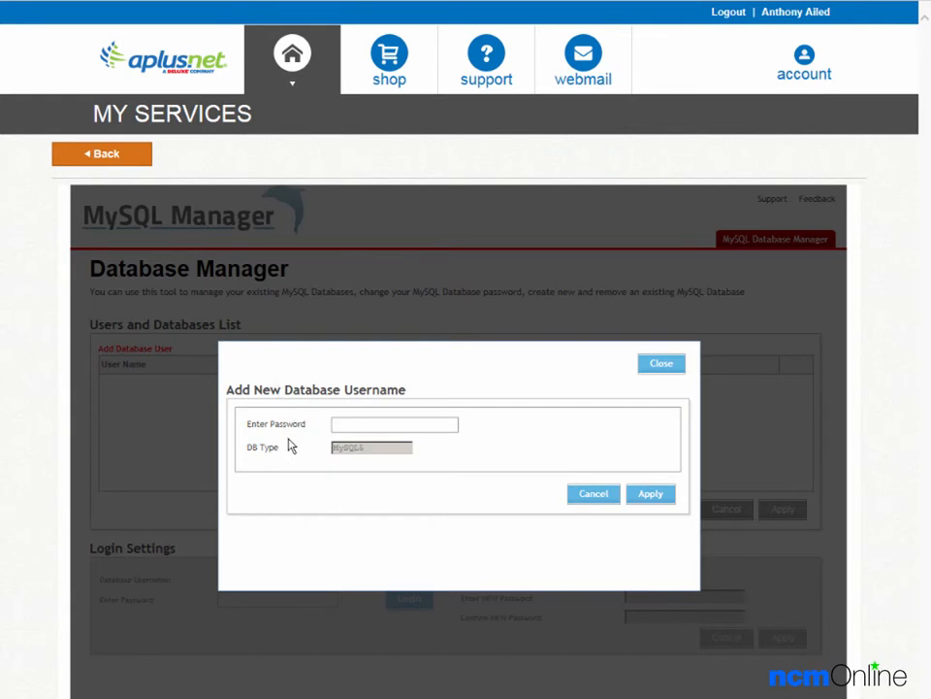
{"action": "mouse_move", "coordinate": [302, 445]}
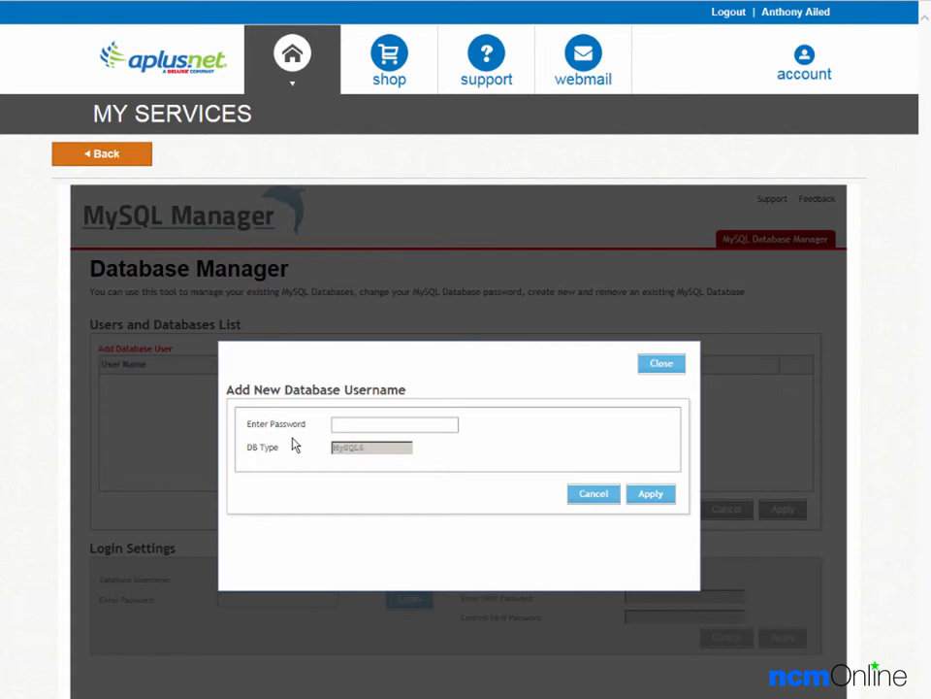
{"action": "left_click", "coordinate": [393, 424]}
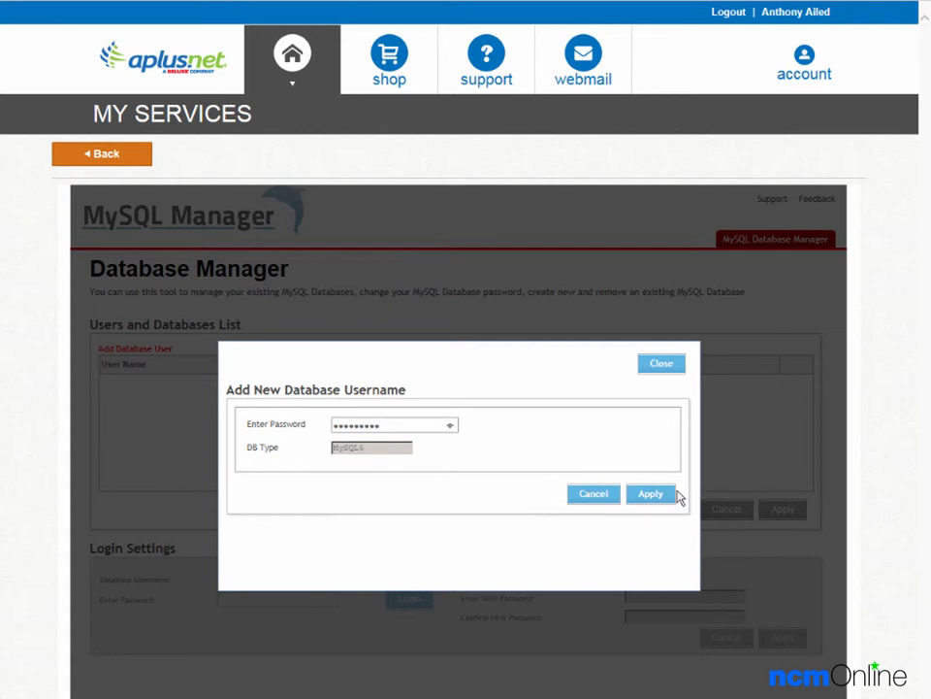
{"action": "mouse_move", "coordinate": [649, 494]}
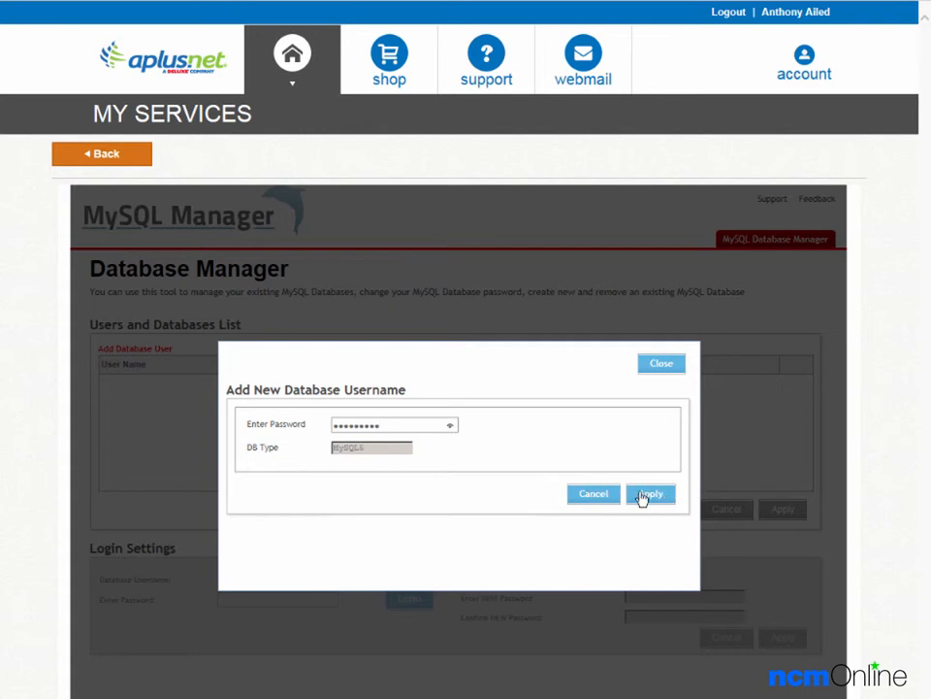
{"action": "left_click", "coordinate": [652, 493]}
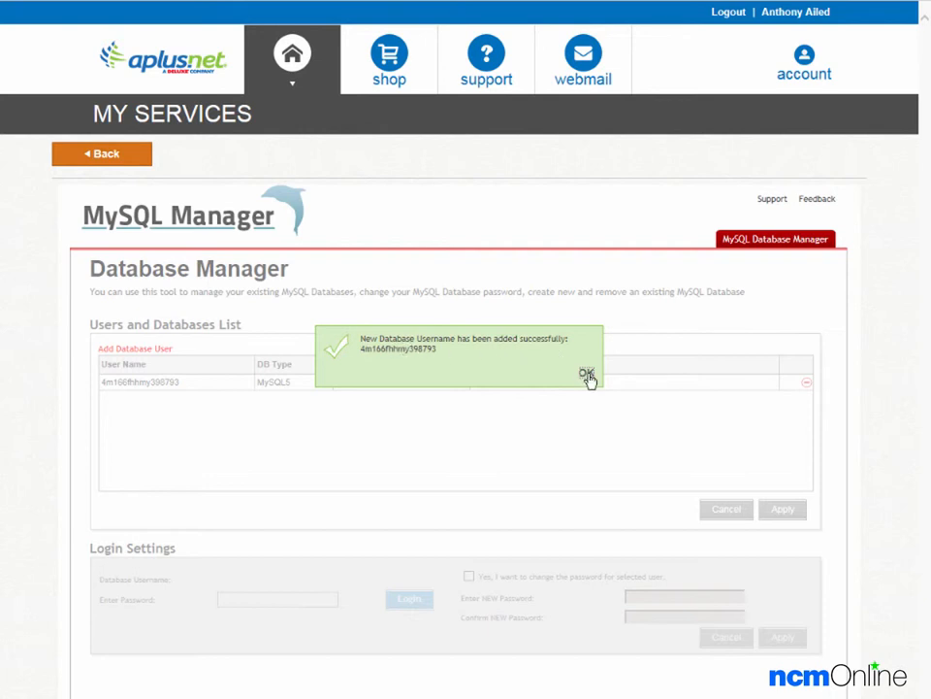
{"action": "left_click", "coordinate": [591, 375]}
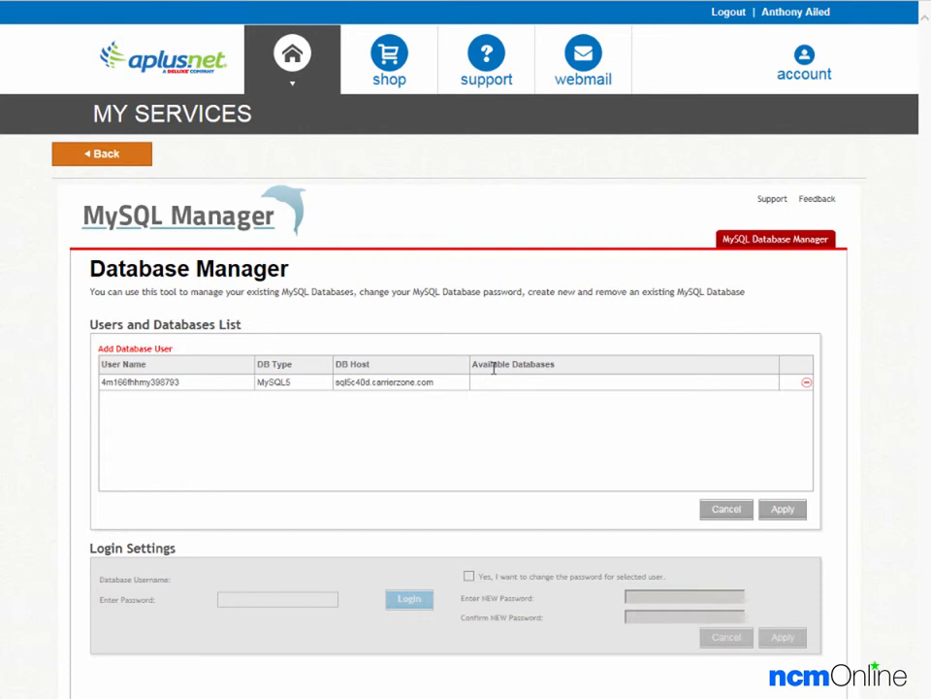
{"action": "mouse_move", "coordinate": [536, 364]}
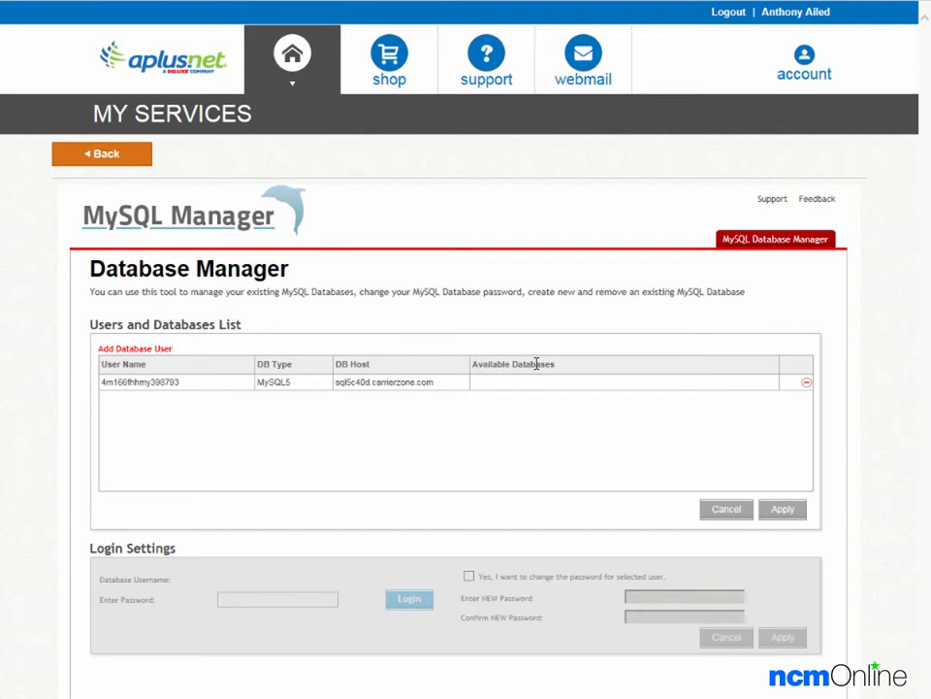
{"action": "mouse_move", "coordinate": [567, 388]}
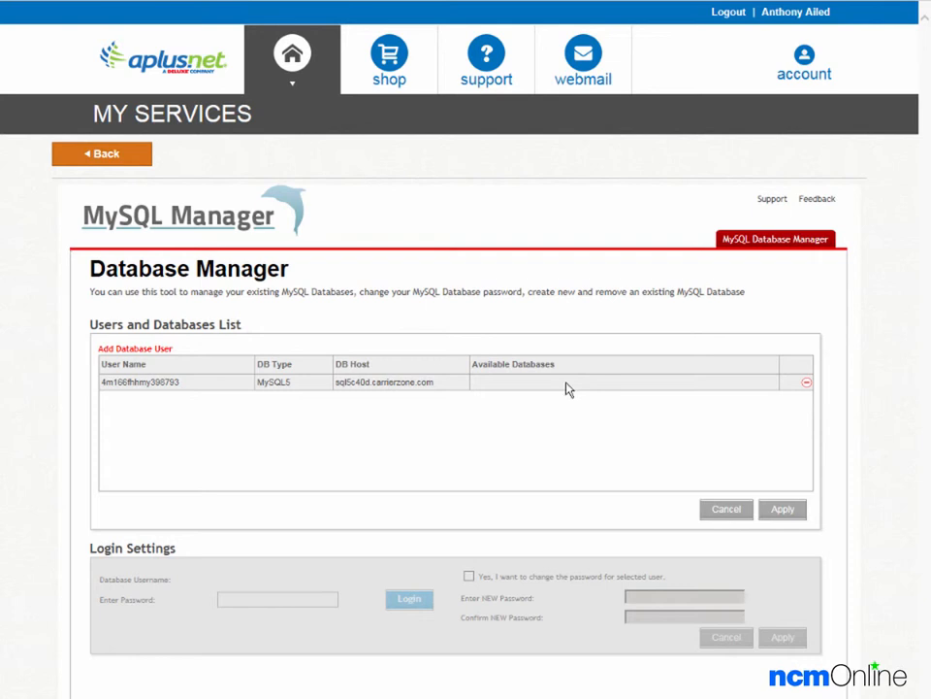
{"action": "mouse_move", "coordinate": [385, 390]}
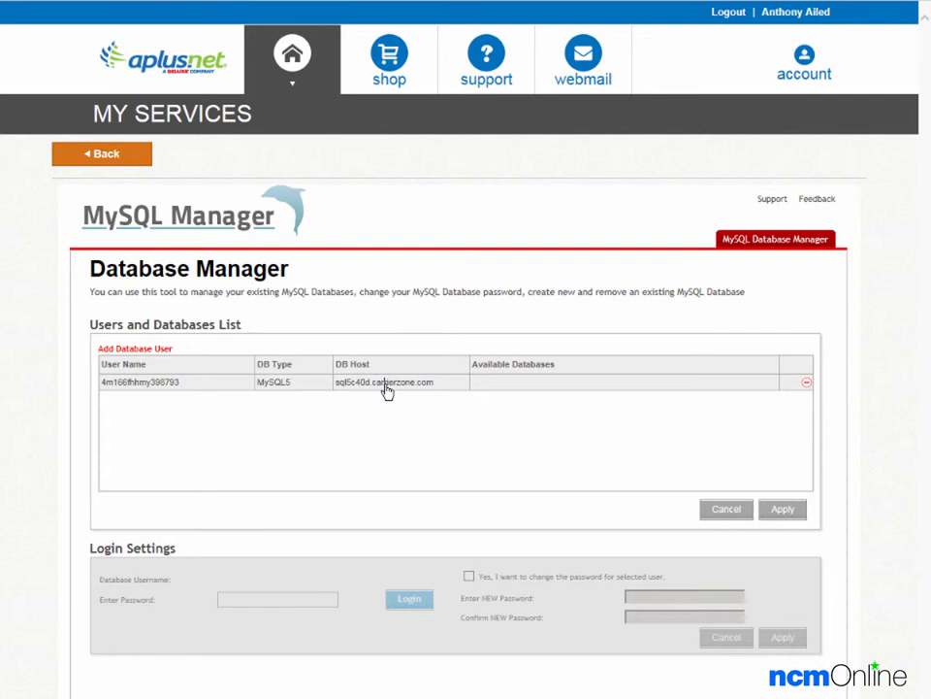
Step: Select the new user, paste its saved password, and log in
{"action": "left_click", "coordinate": [151, 381]}
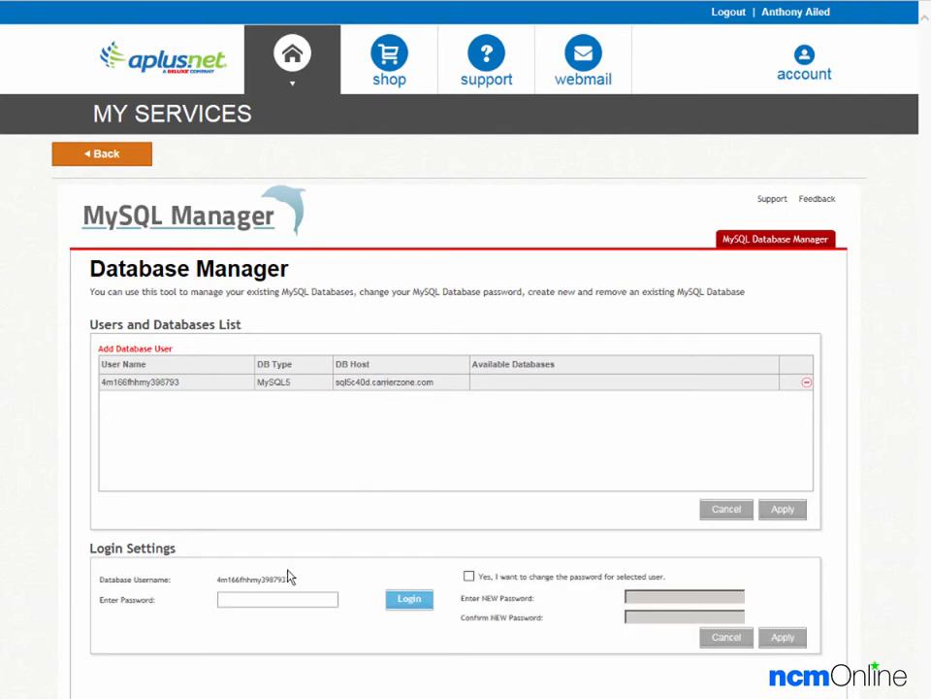
{"action": "left_click", "coordinate": [271, 600]}
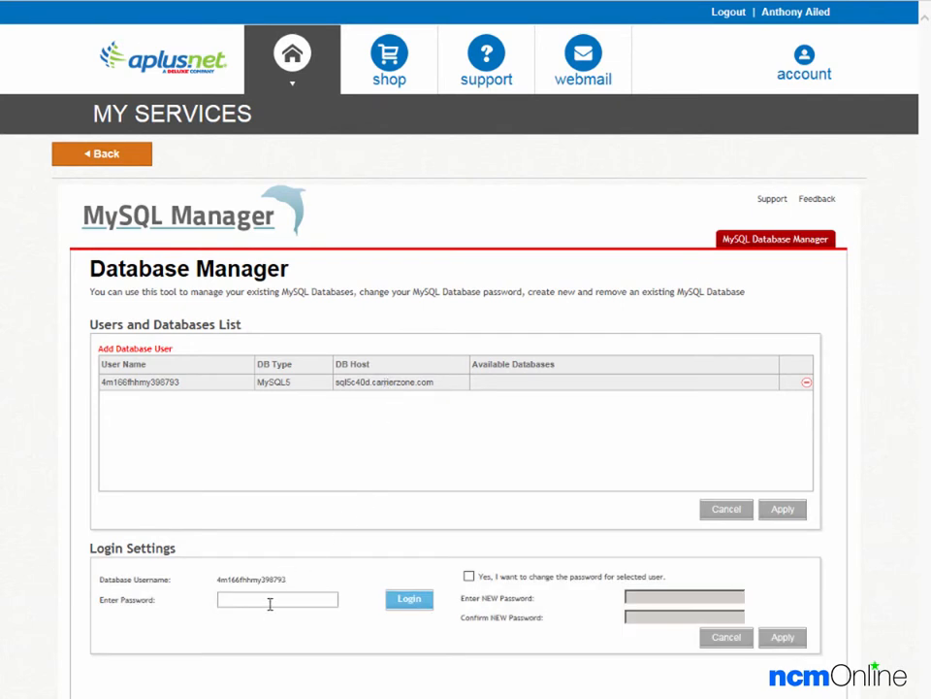
{"action": "right_click", "coordinate": [270, 604]}
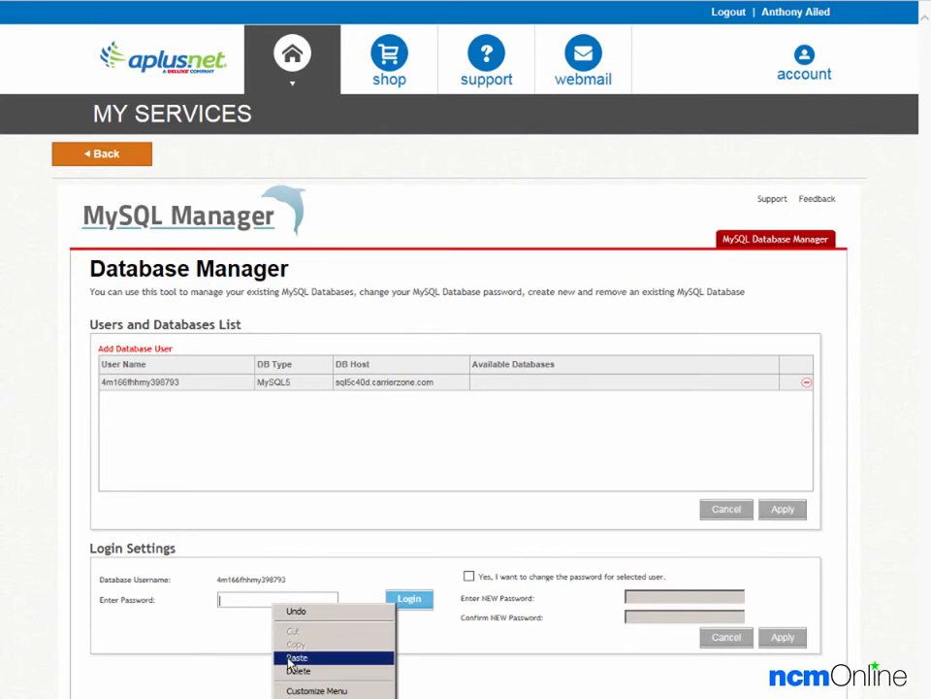
{"action": "left_click", "coordinate": [298, 657]}
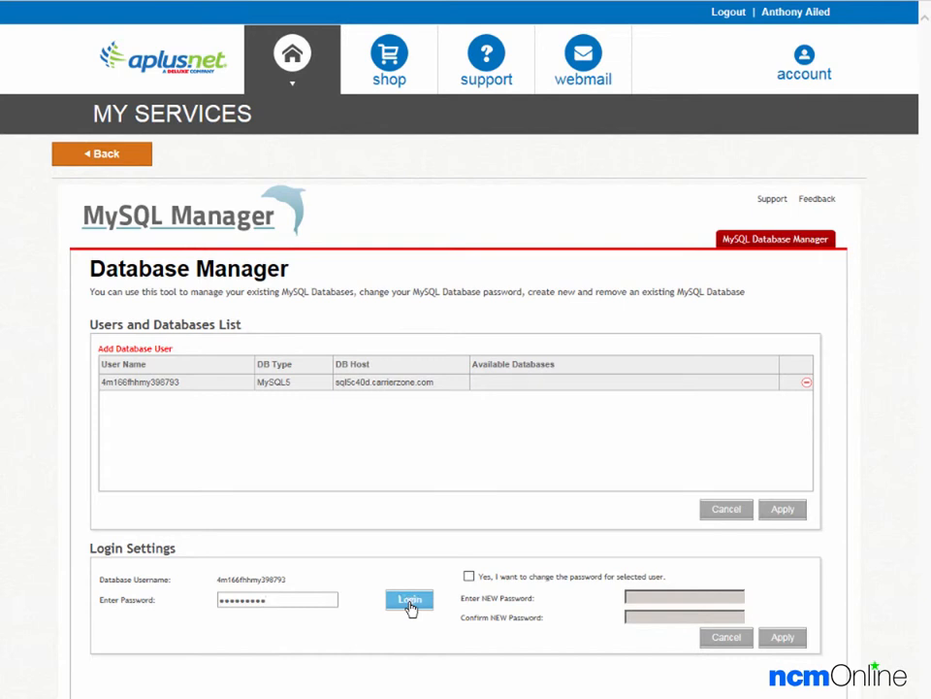
{"action": "left_click", "coordinate": [411, 600]}
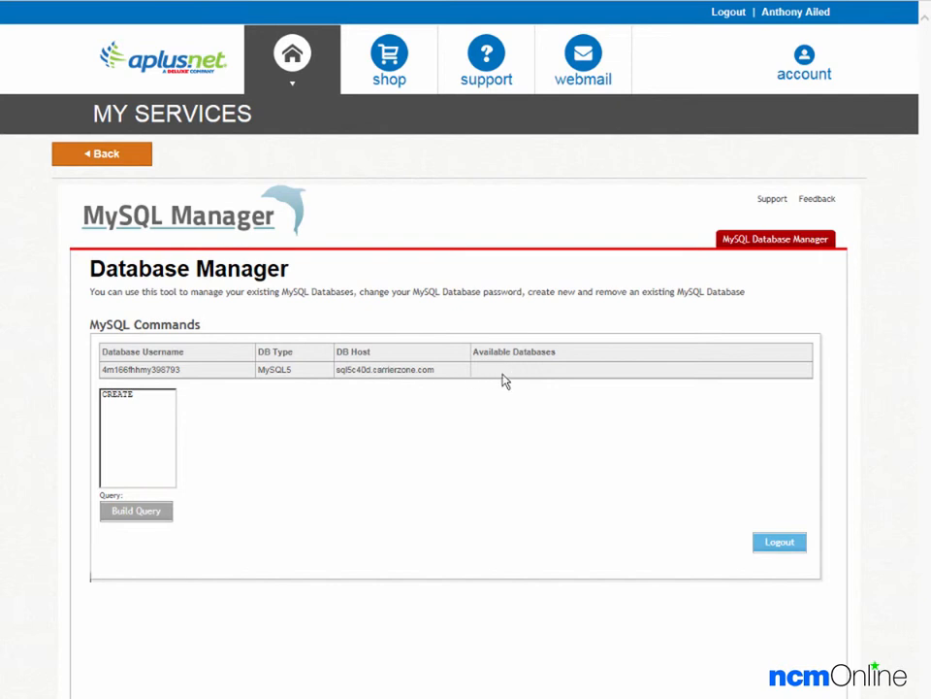
Step: Build and run a CREATE DATABASE query for db1, then log the user out
{"action": "double_click", "coordinate": [115, 396]}
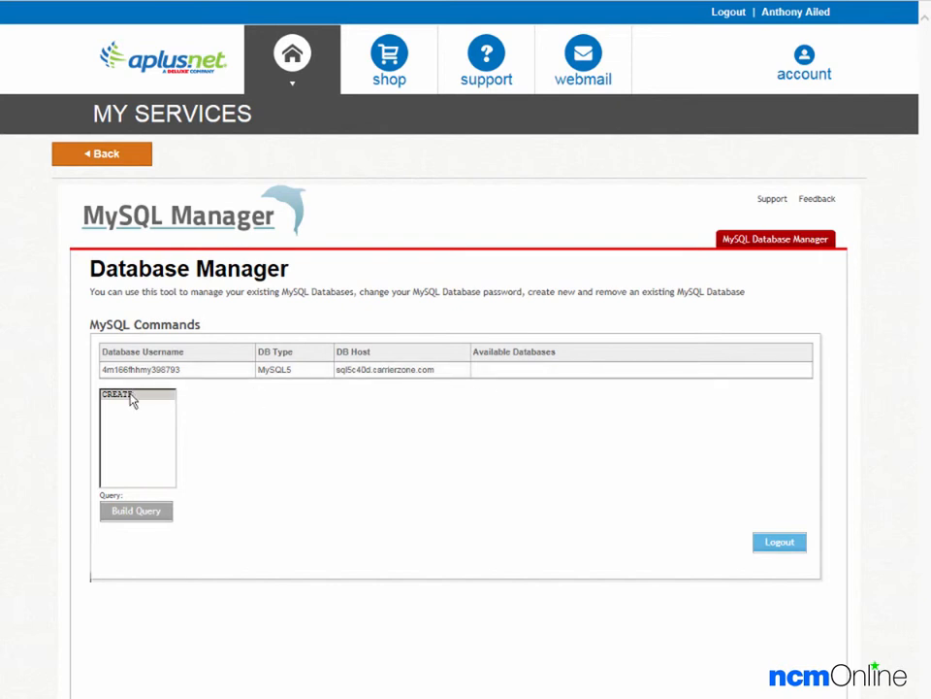
{"action": "left_click", "coordinate": [116, 397]}
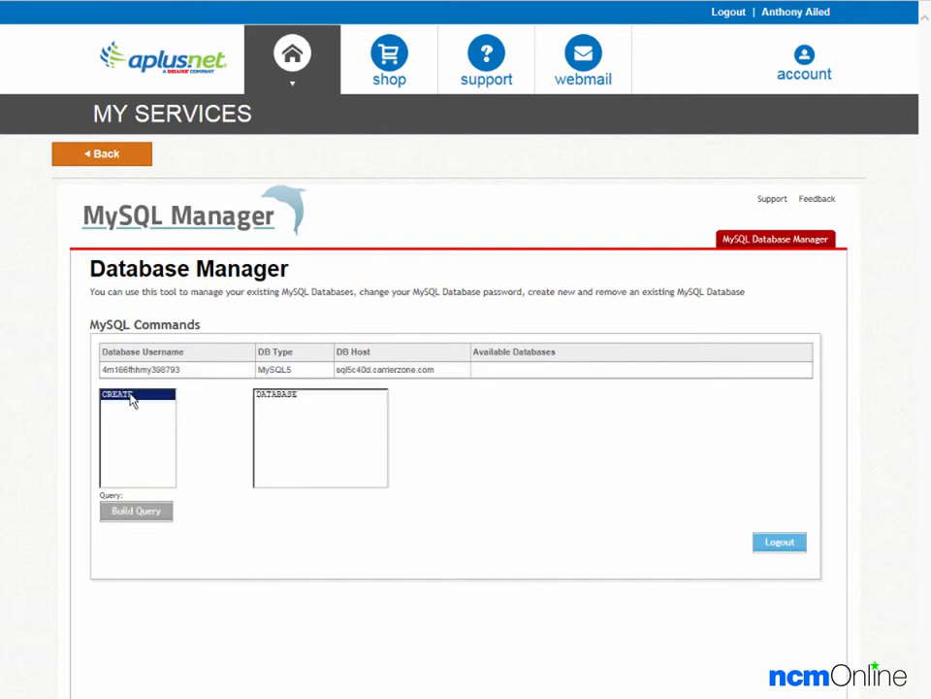
{"action": "left_click", "coordinate": [277, 395]}
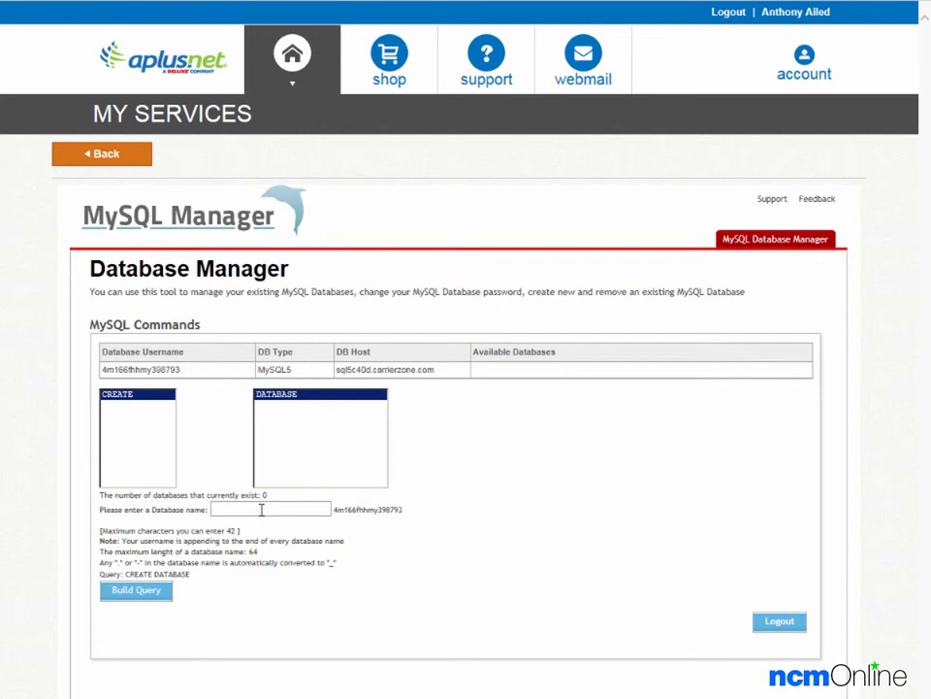
{"action": "type", "text": "db1"}
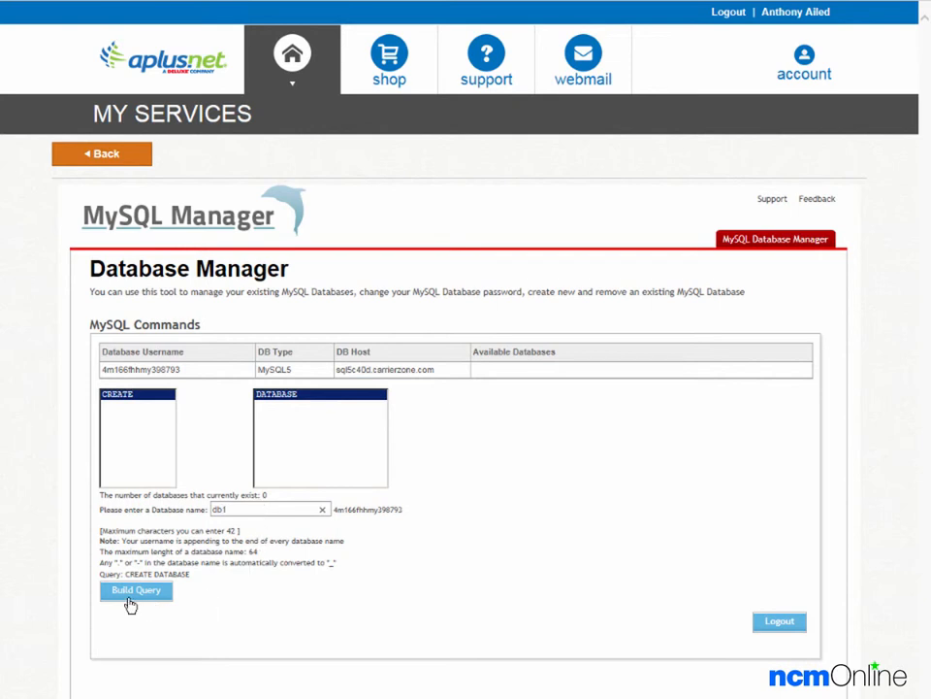
{"action": "mouse_move", "coordinate": [129, 608]}
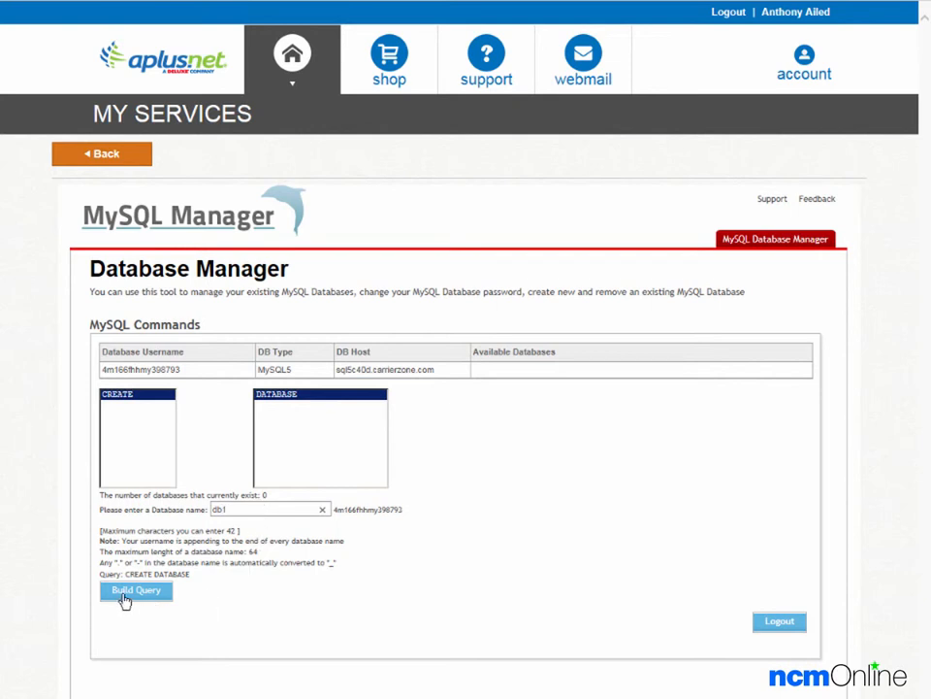
{"action": "left_click", "coordinate": [132, 591]}
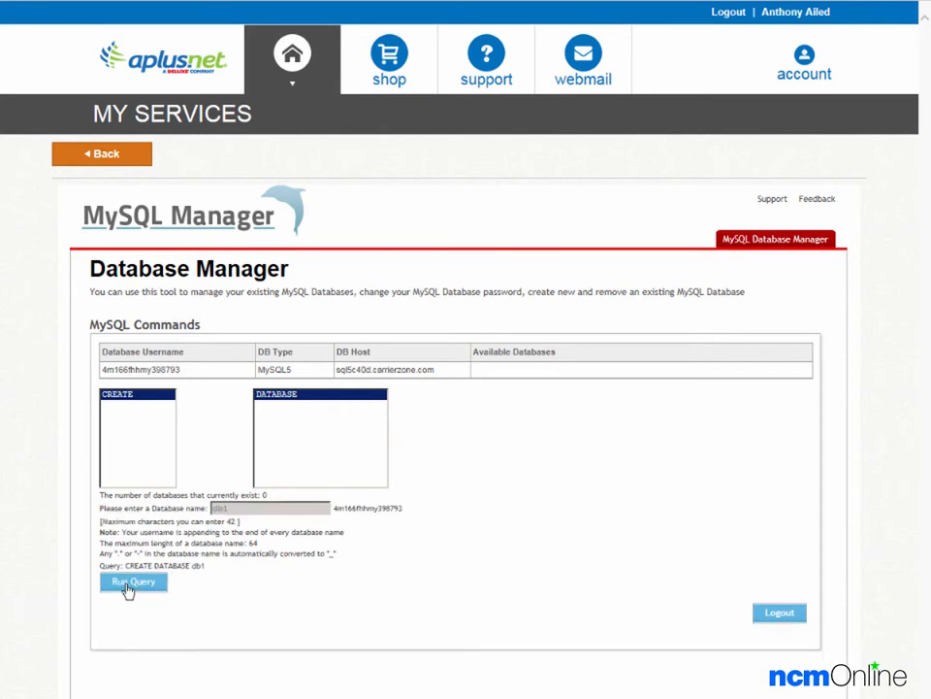
{"action": "left_click", "coordinate": [139, 582]}
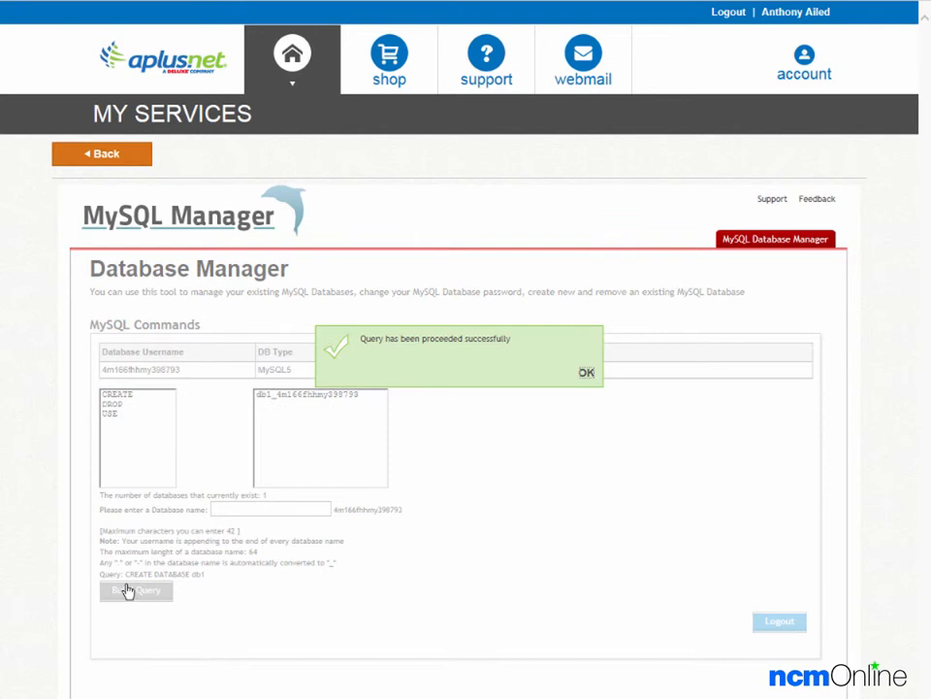
{"action": "mouse_move", "coordinate": [590, 407]}
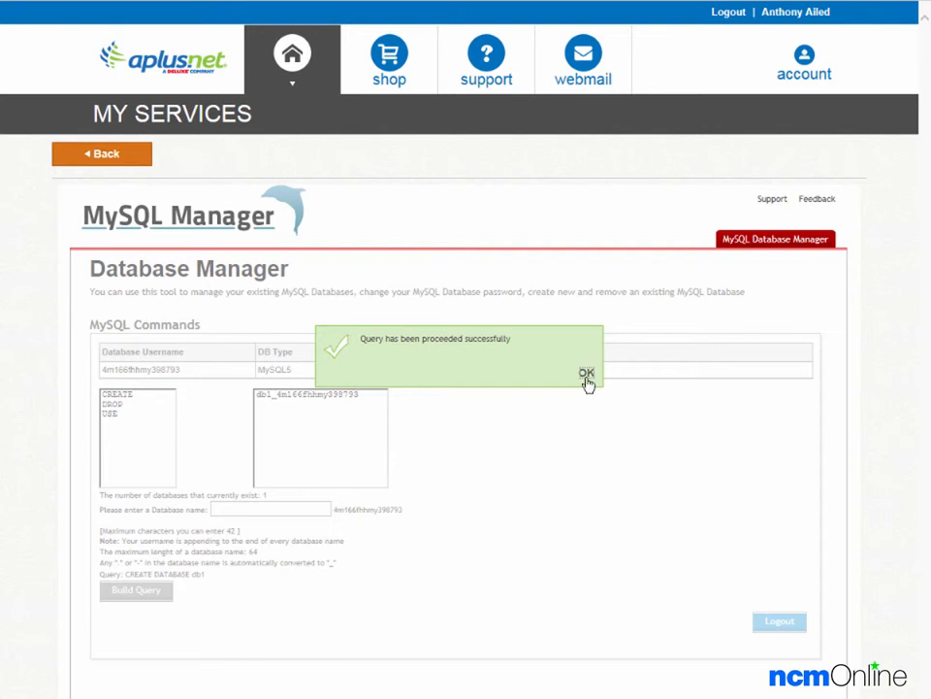
{"action": "left_click", "coordinate": [589, 372]}
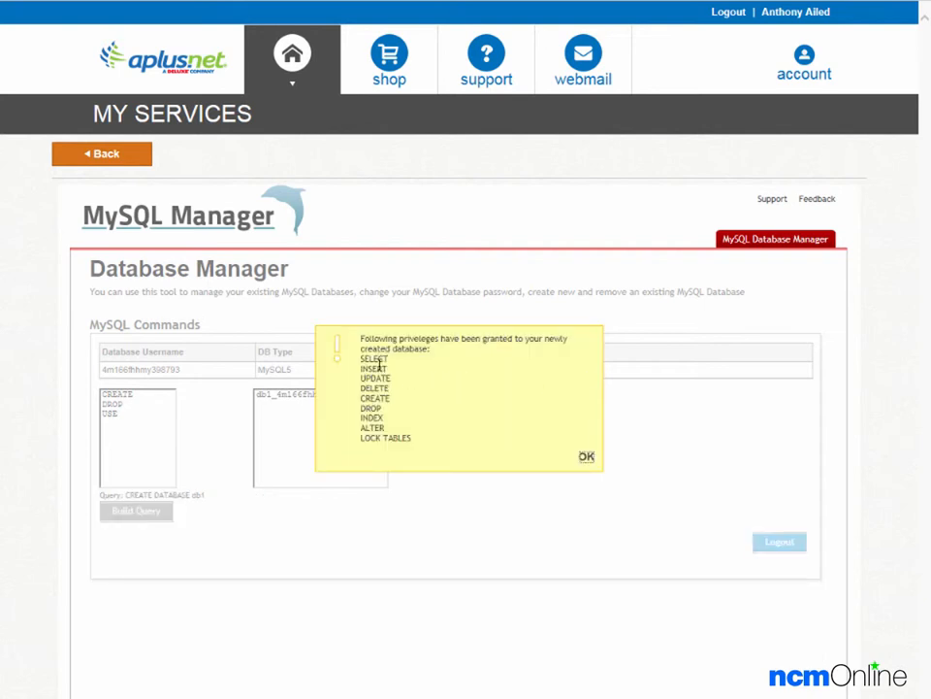
{"action": "mouse_move", "coordinate": [538, 430]}
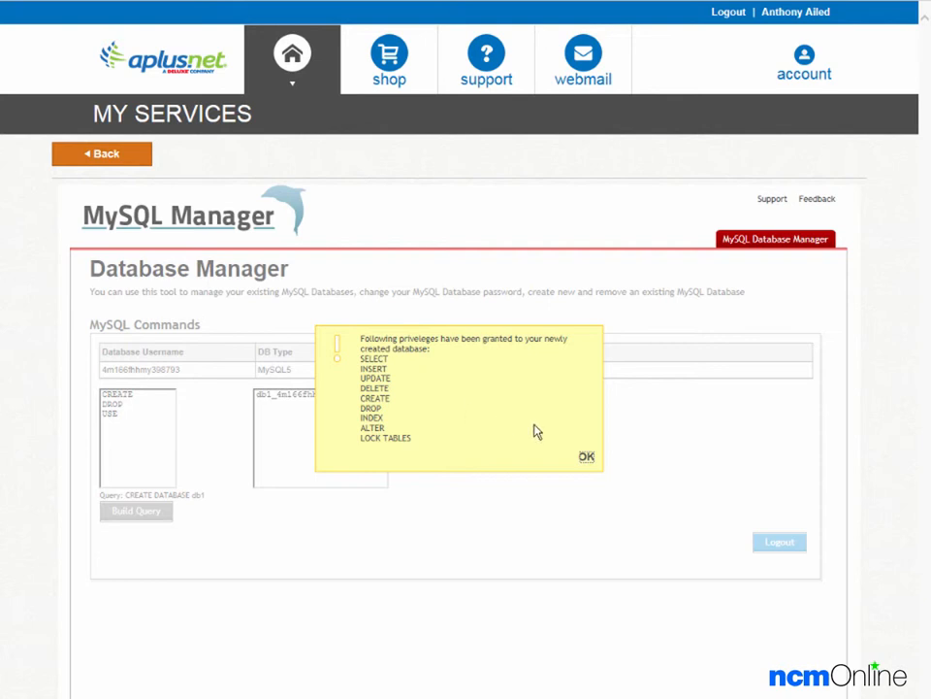
{"action": "mouse_move", "coordinate": [585, 459]}
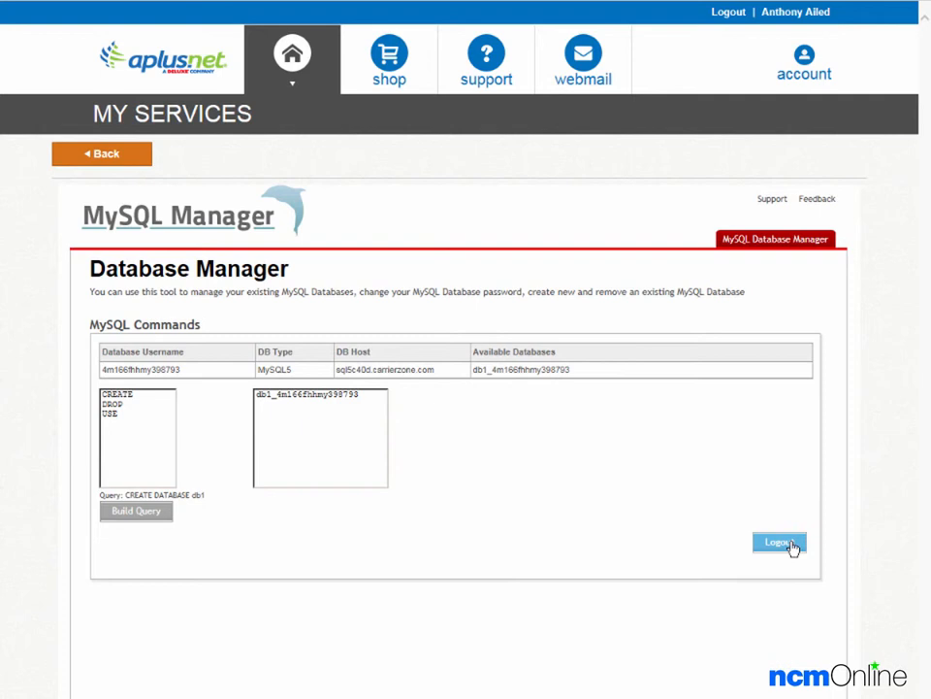
{"action": "mouse_move", "coordinate": [781, 552]}
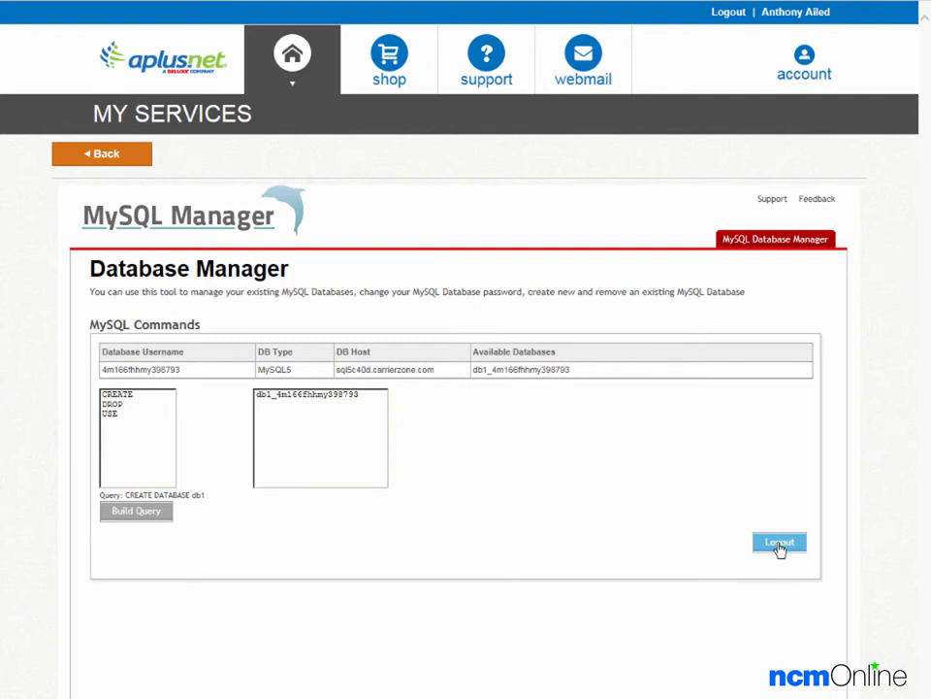
{"action": "left_click", "coordinate": [782, 541]}
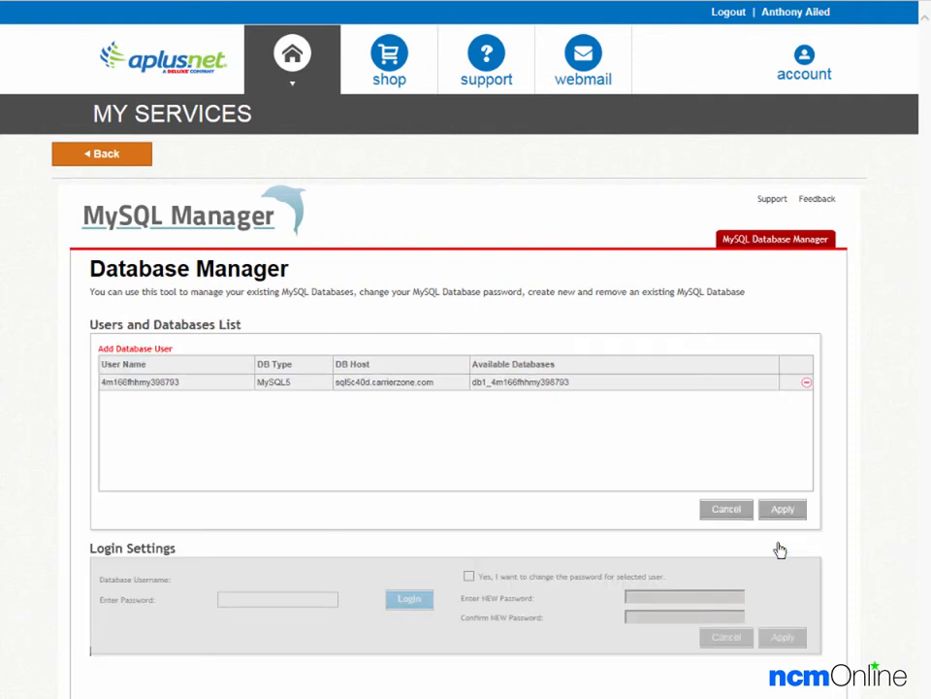
{"action": "mouse_move", "coordinate": [89, 165]}
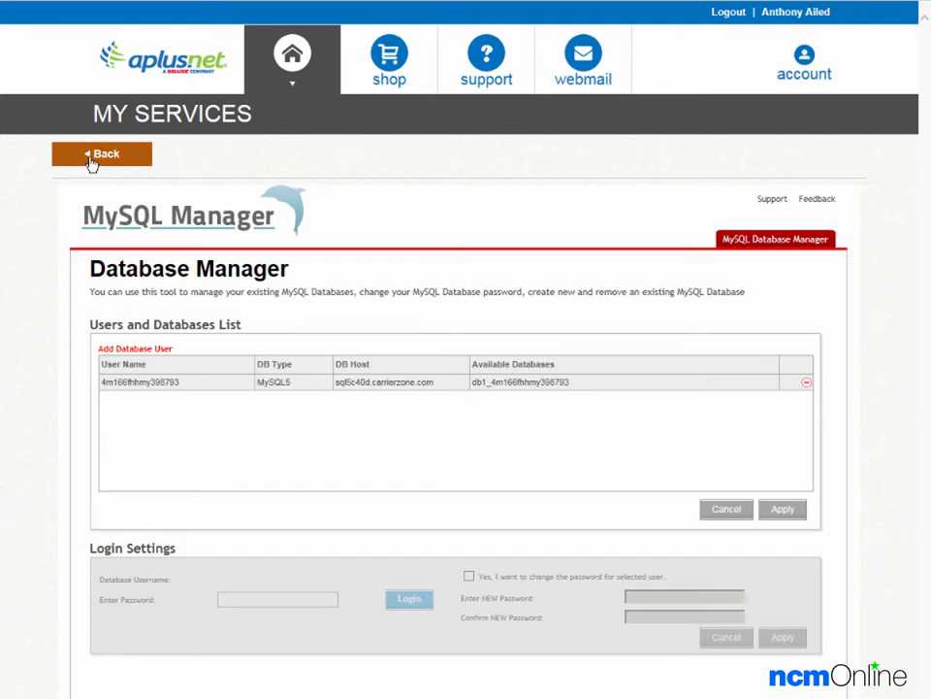
Step: Return to My Services, relaunch the Wordpress installer, and choose Install Wordpress
{"action": "left_click", "coordinate": [101, 153]}
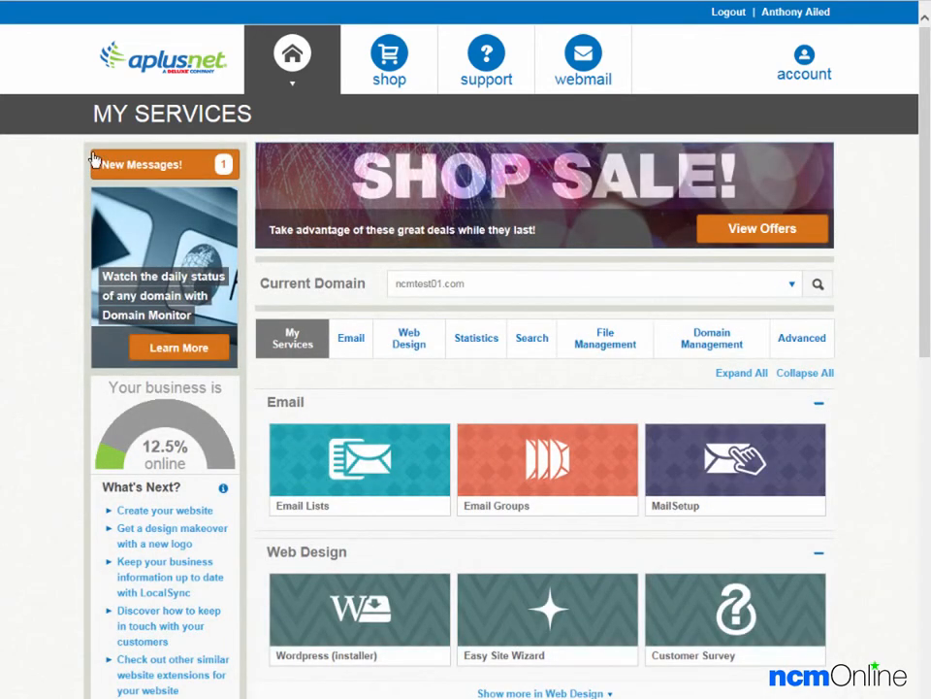
{"action": "mouse_move", "coordinate": [824, 475]}
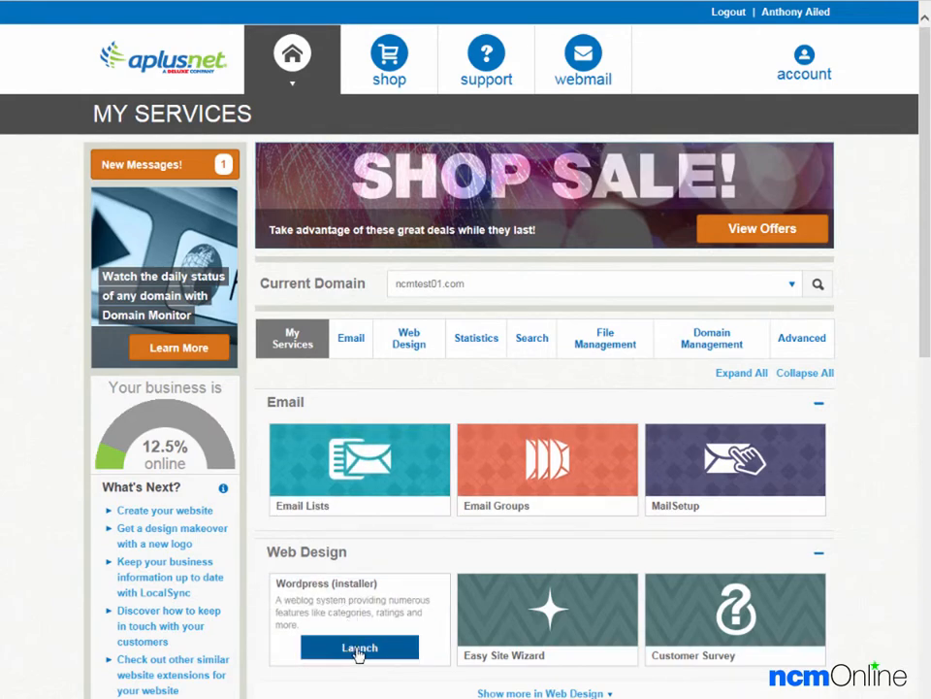
{"action": "left_click", "coordinate": [359, 646]}
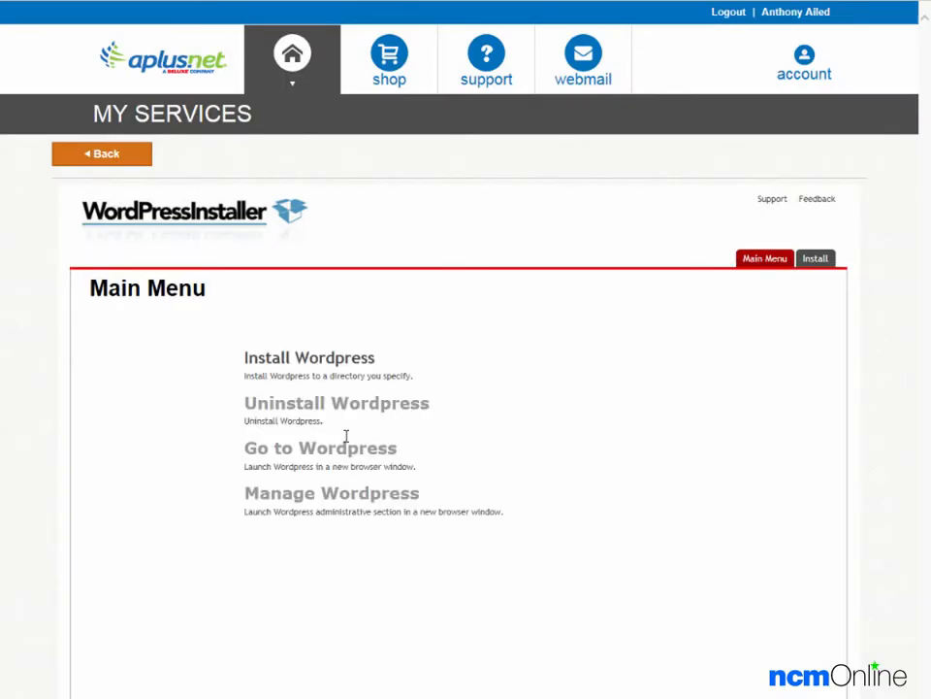
{"action": "left_click", "coordinate": [309, 357]}
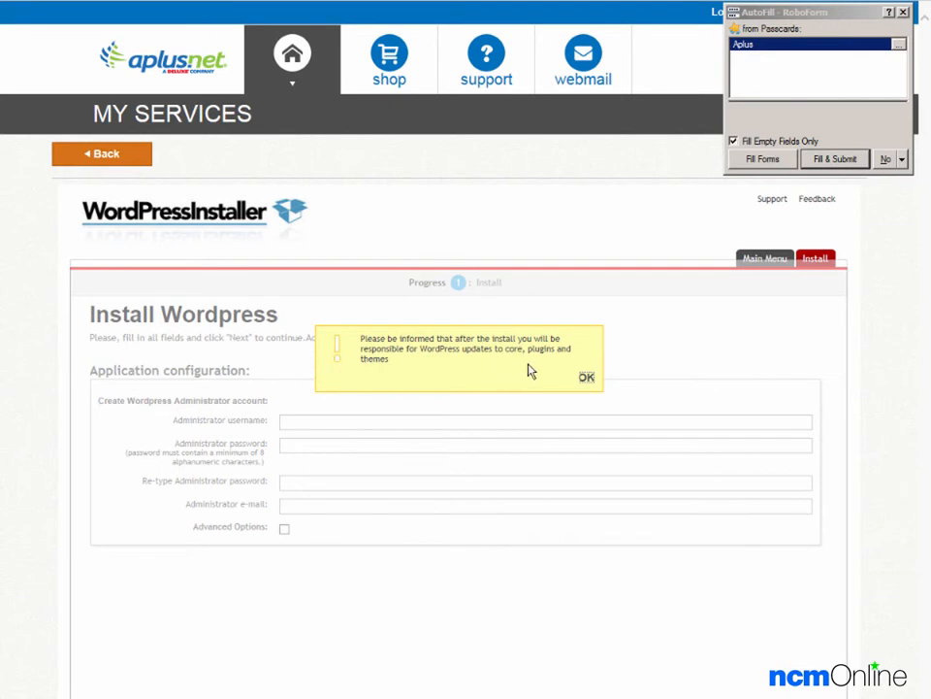
{"action": "left_click", "coordinate": [585, 377]}
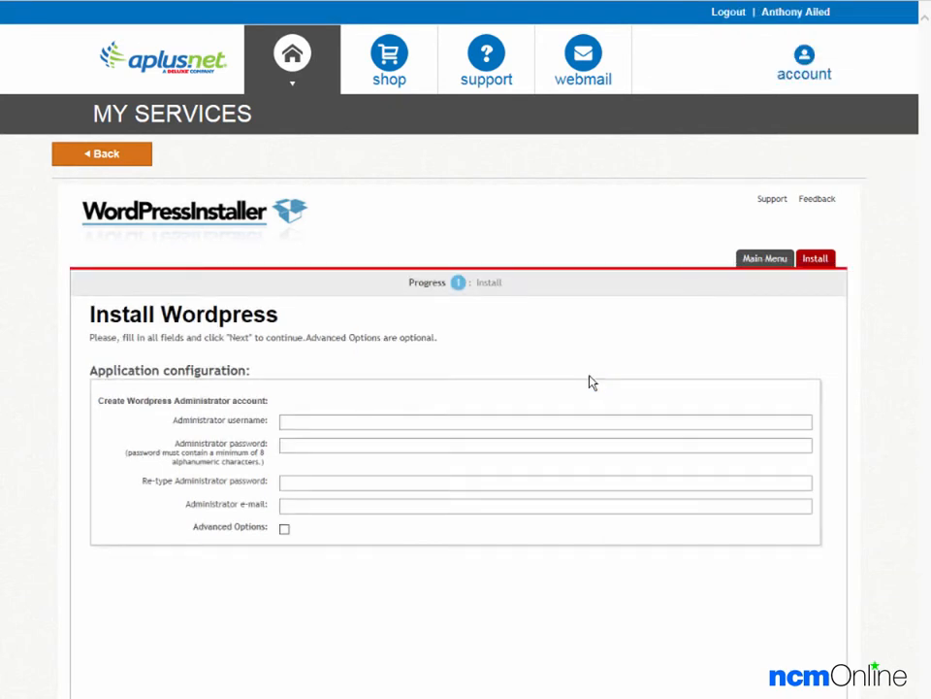
{"action": "mouse_move", "coordinate": [567, 392]}
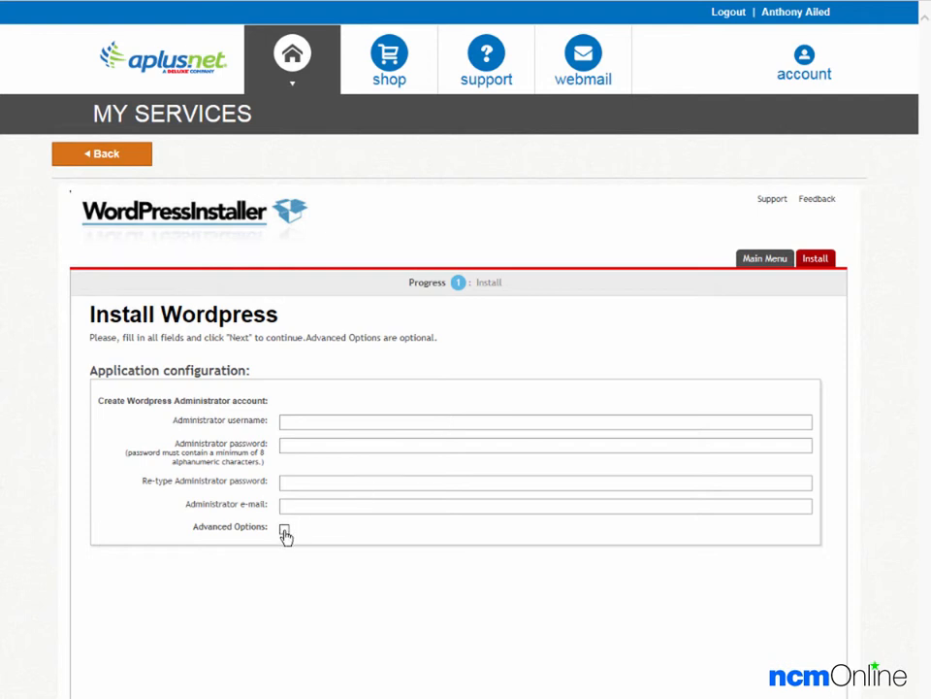
{"action": "left_click", "coordinate": [286, 527]}
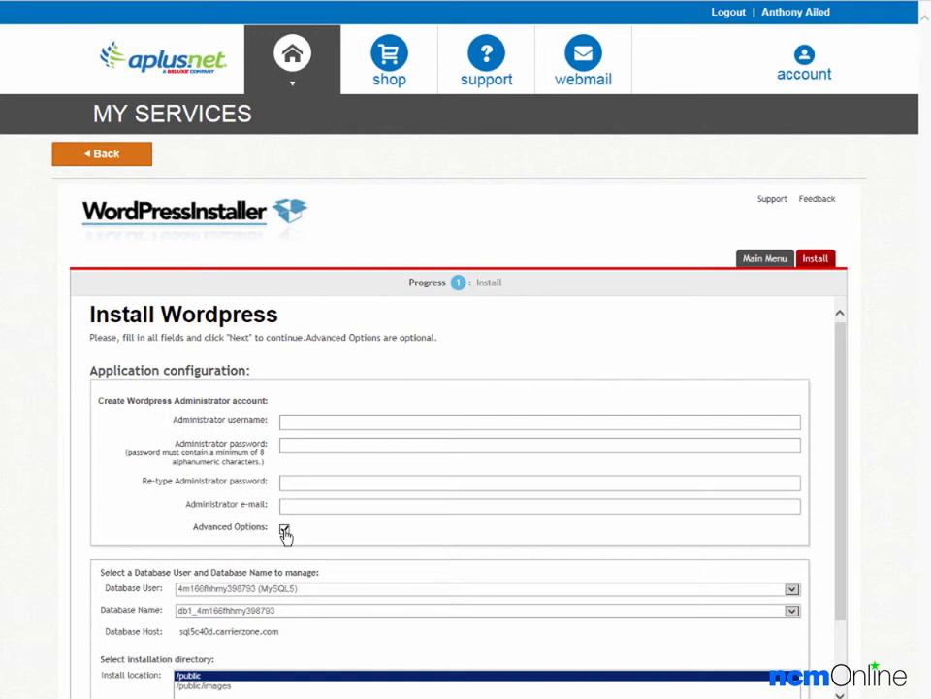
{"action": "left_click", "coordinate": [286, 529]}
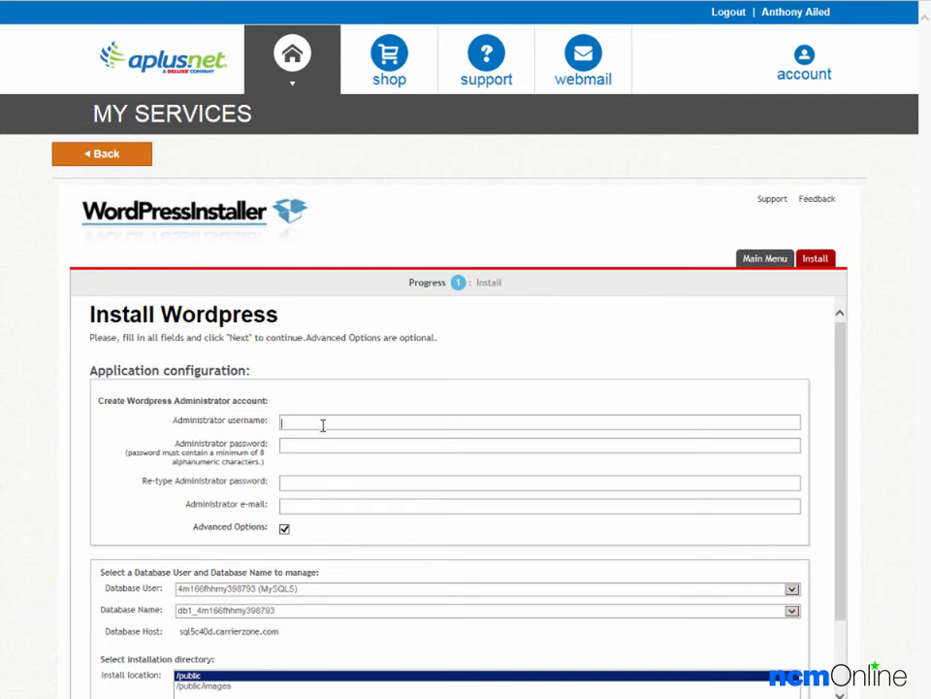
{"action": "type", "text": "AP6268998"}
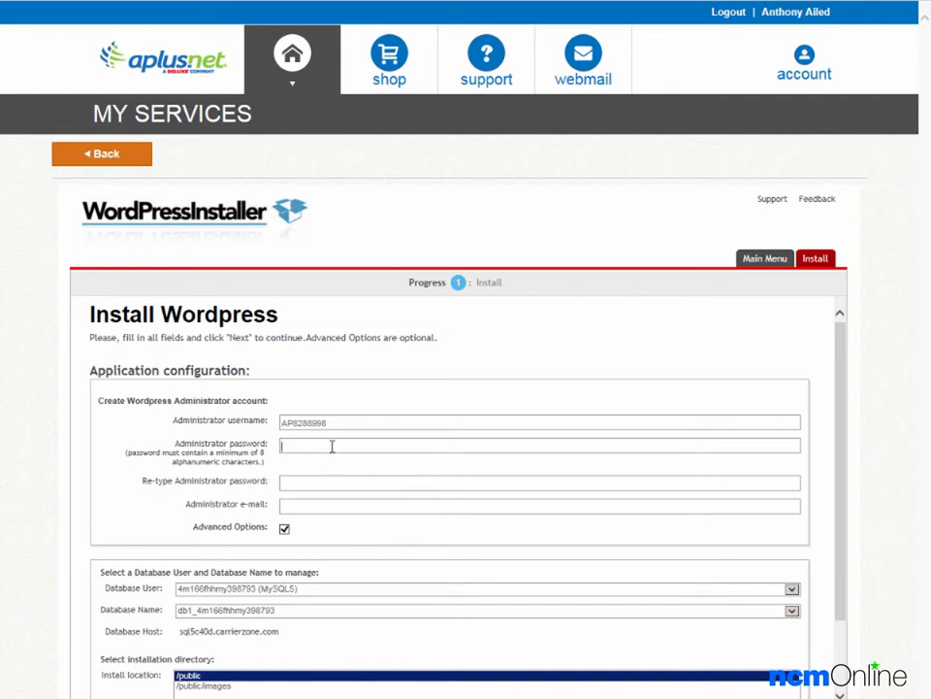
{"action": "type", "text": "••••••••"}
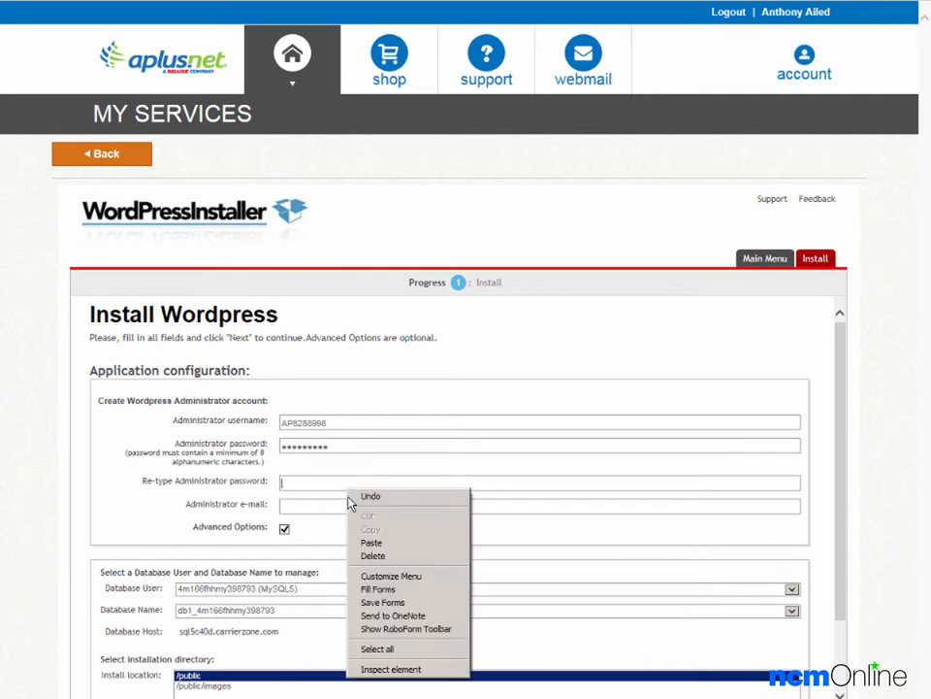
{"action": "left_click", "coordinate": [371, 541]}
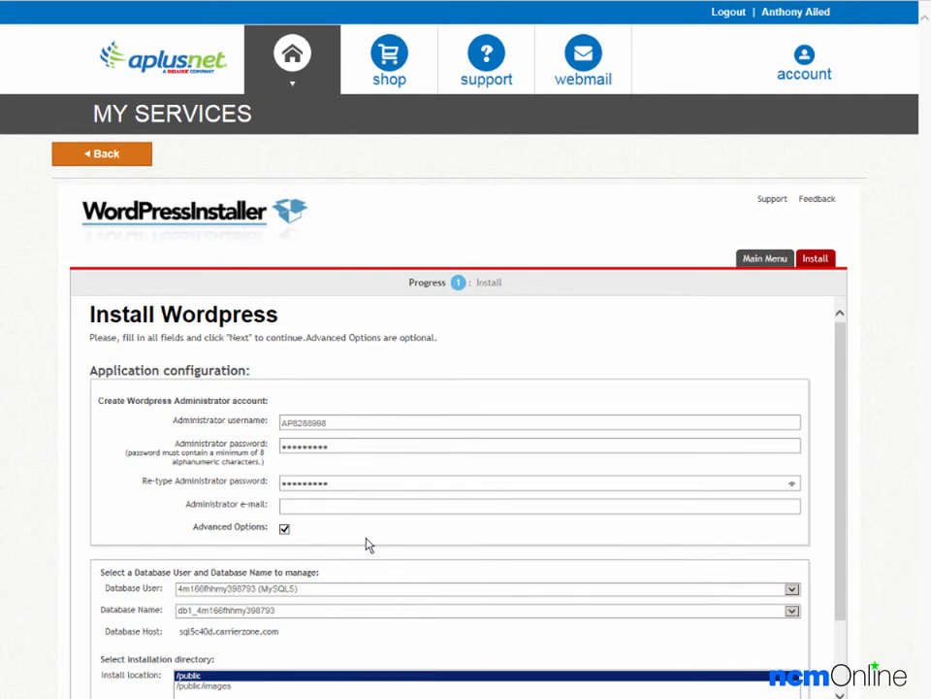
{"action": "left_click", "coordinate": [325, 506]}
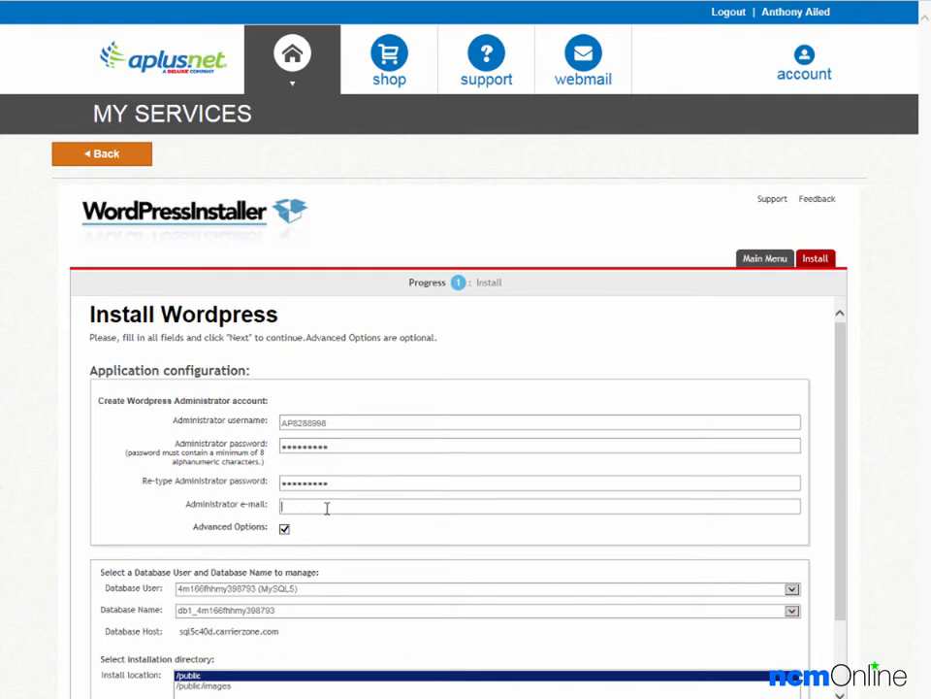
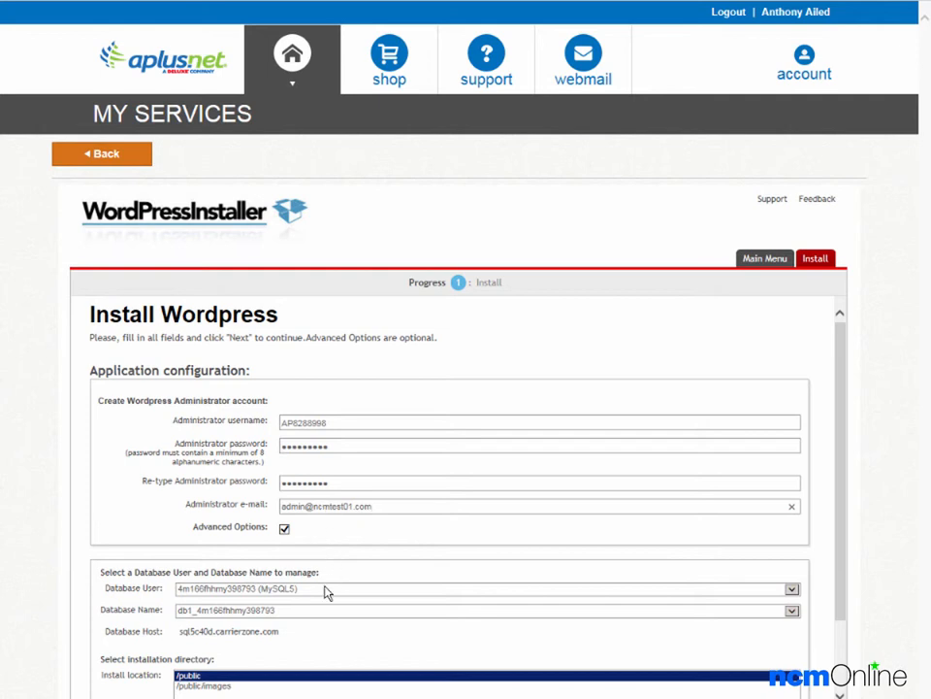
{"action": "mouse_move", "coordinate": [324, 615]}
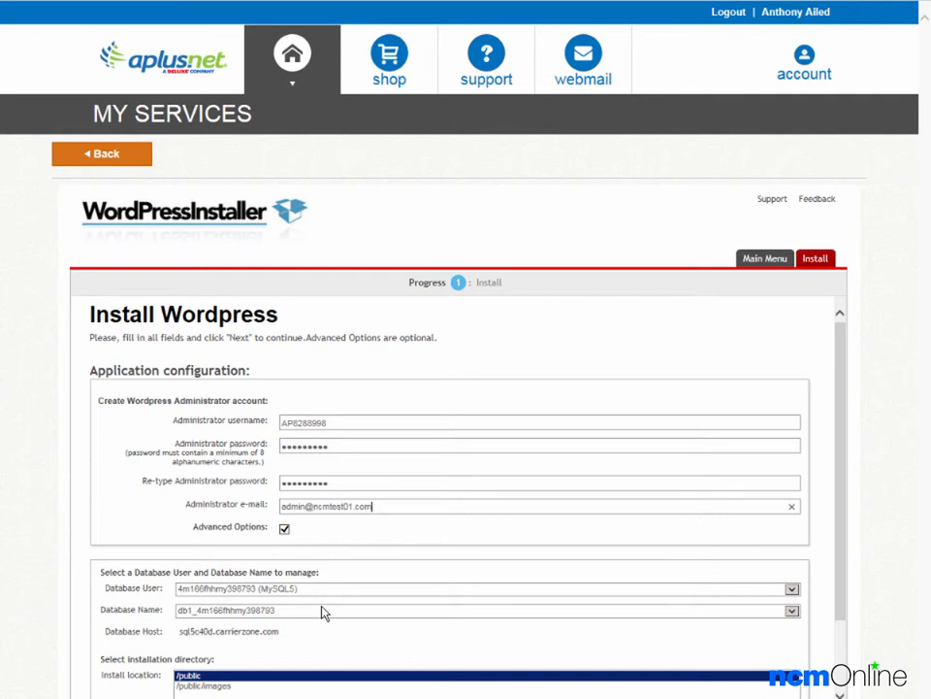
{"action": "mouse_move", "coordinate": [278, 646]}
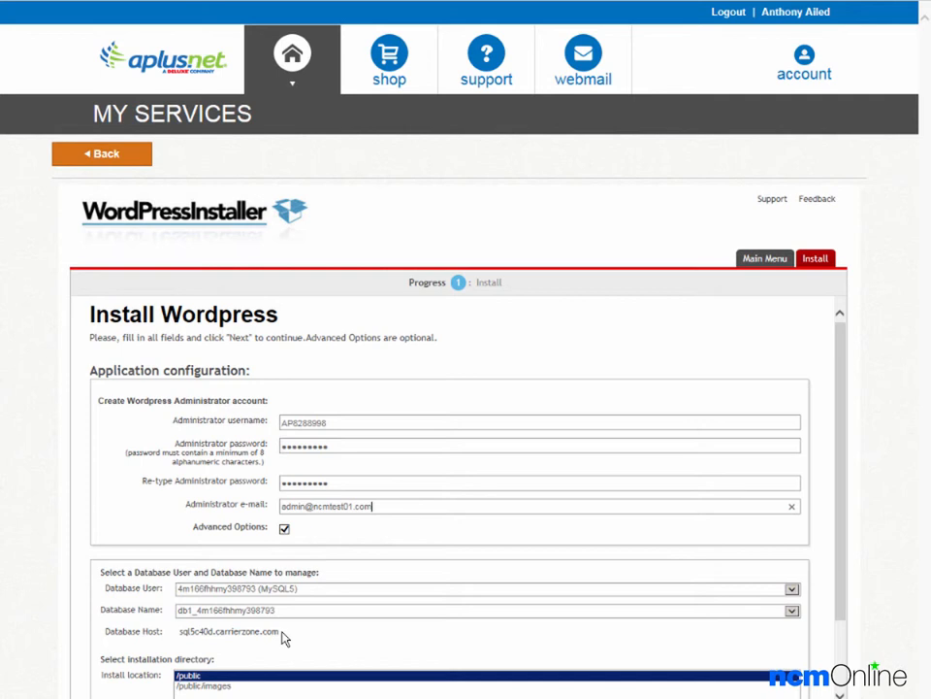
{"action": "mouse_move", "coordinate": [145, 682]}
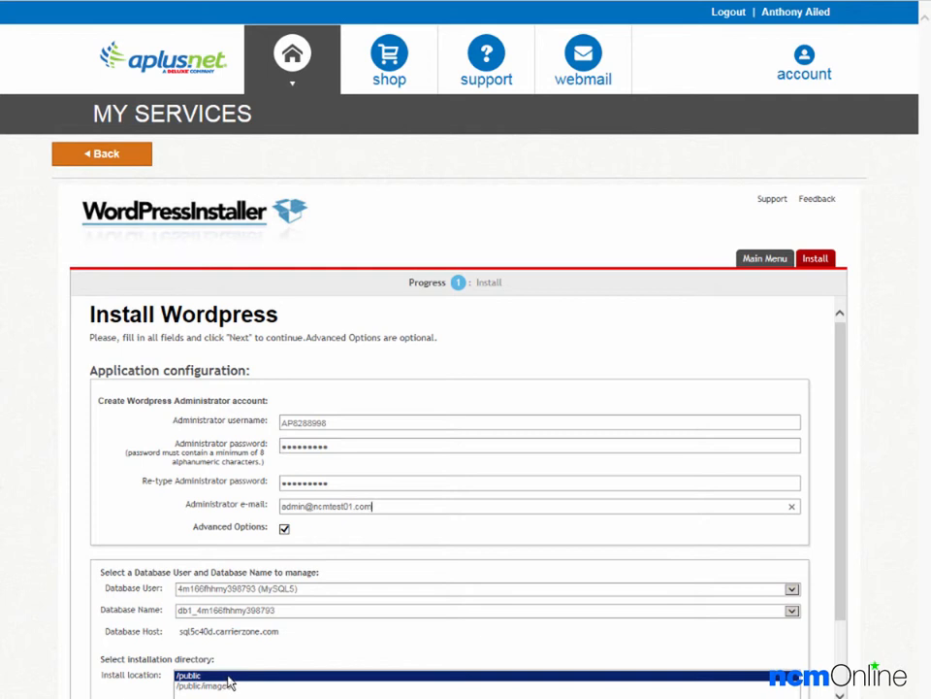
{"action": "mouse_move", "coordinate": [248, 694]}
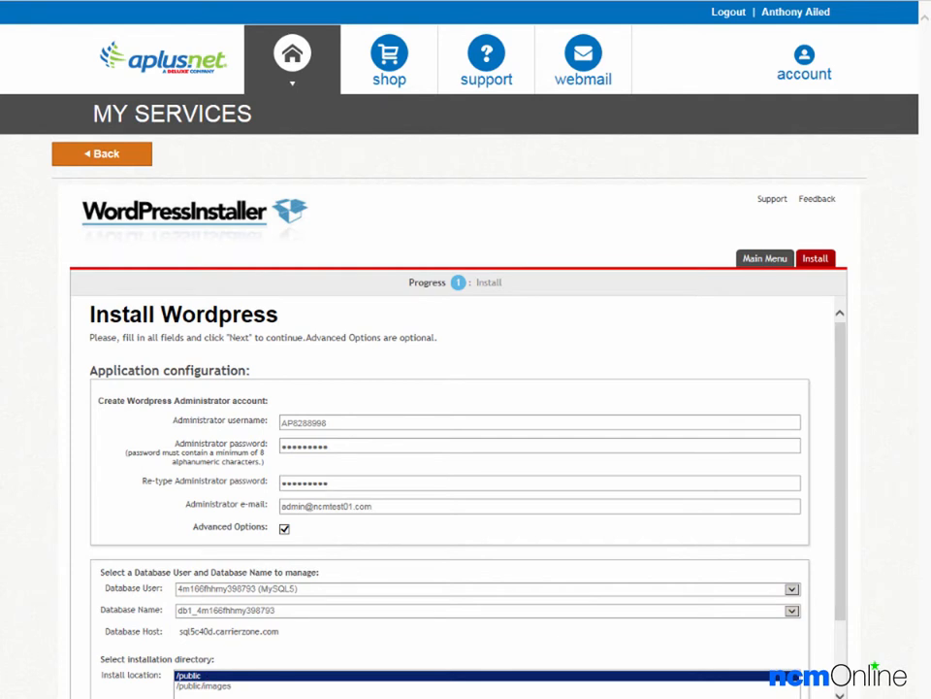
Step: Install WordPress on the domain, confirming the file overwrite, and dismiss the completion message
{"action": "left_click", "coordinate": [816, 259]}
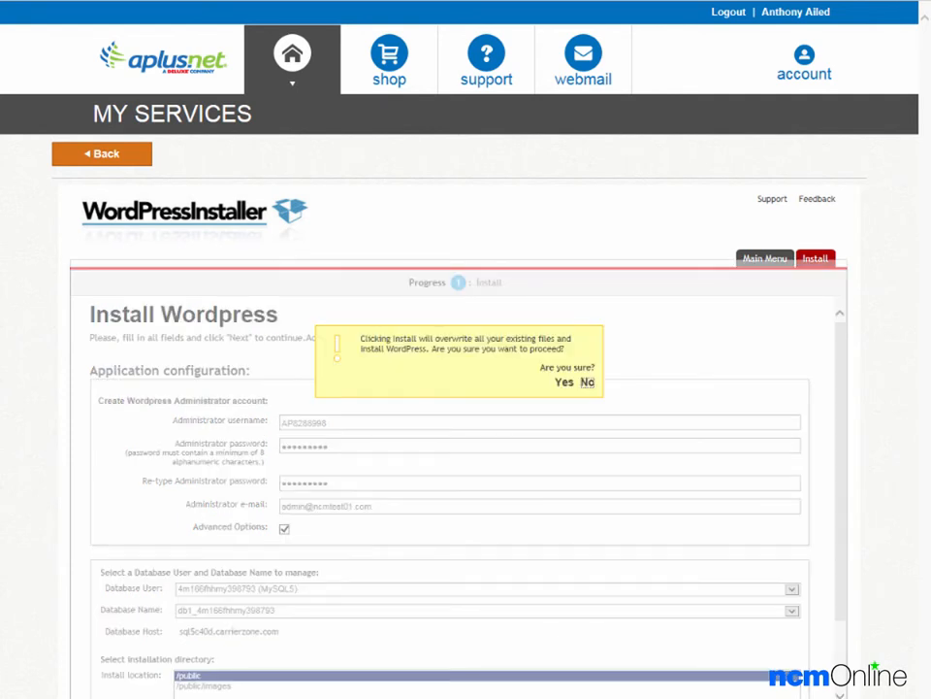
{"action": "mouse_move", "coordinate": [528, 394]}
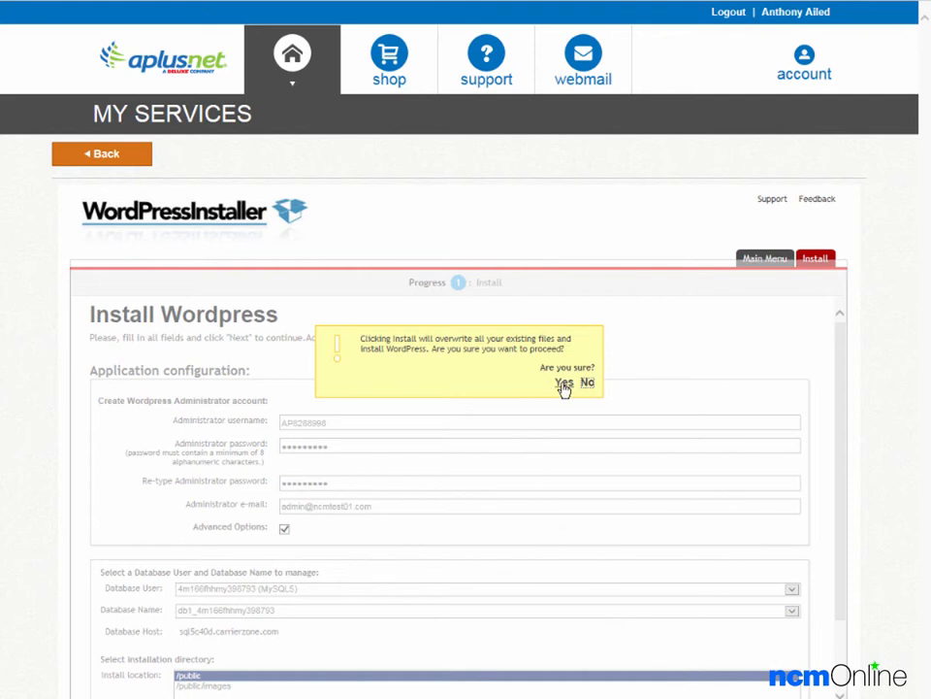
{"action": "left_click", "coordinate": [563, 383]}
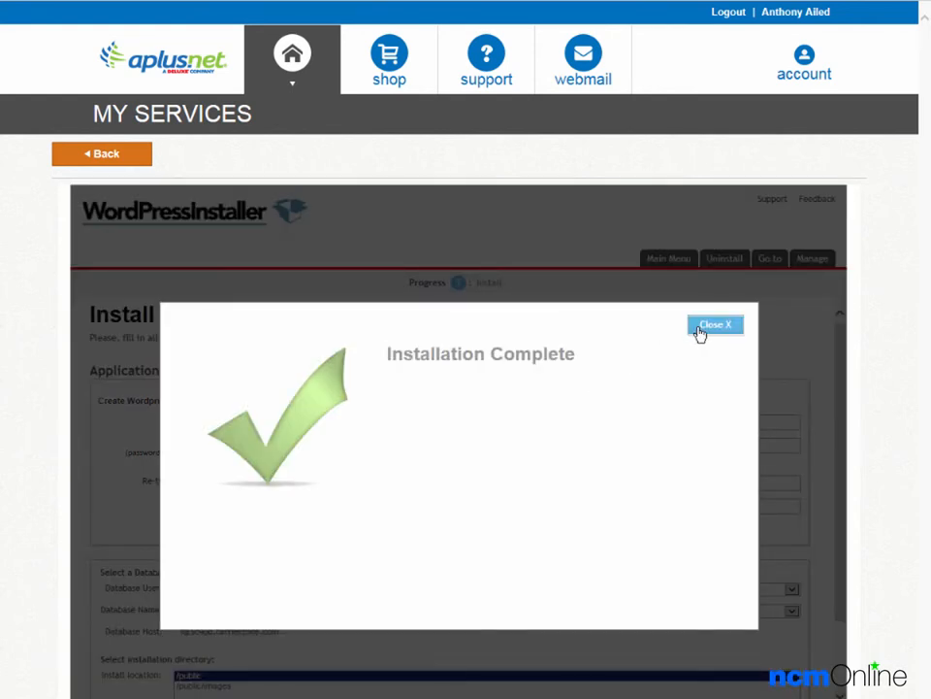
{"action": "mouse_move", "coordinate": [706, 330]}
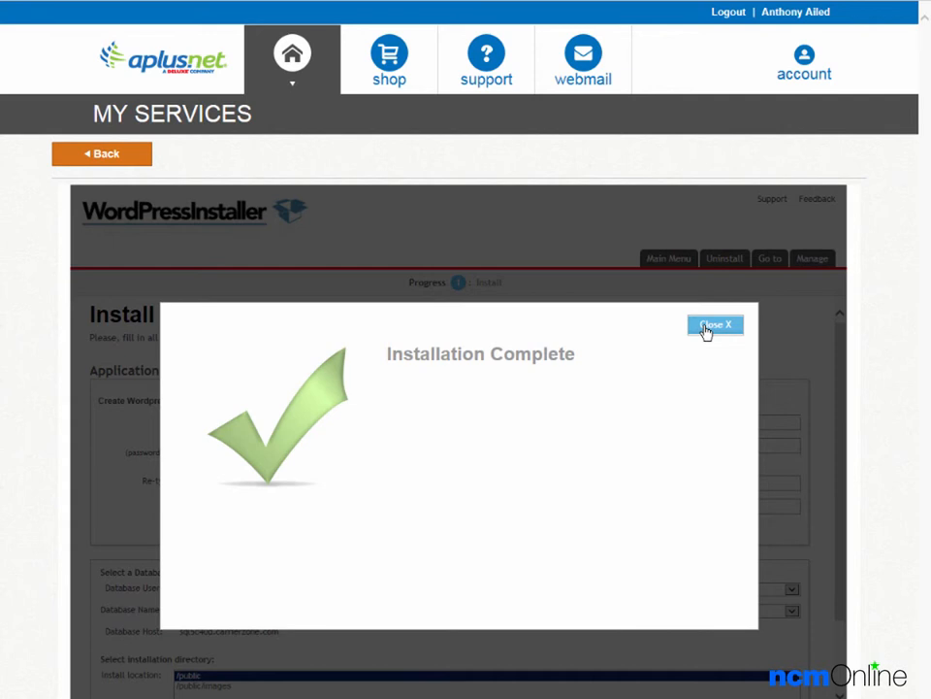
{"action": "left_click", "coordinate": [714, 324]}
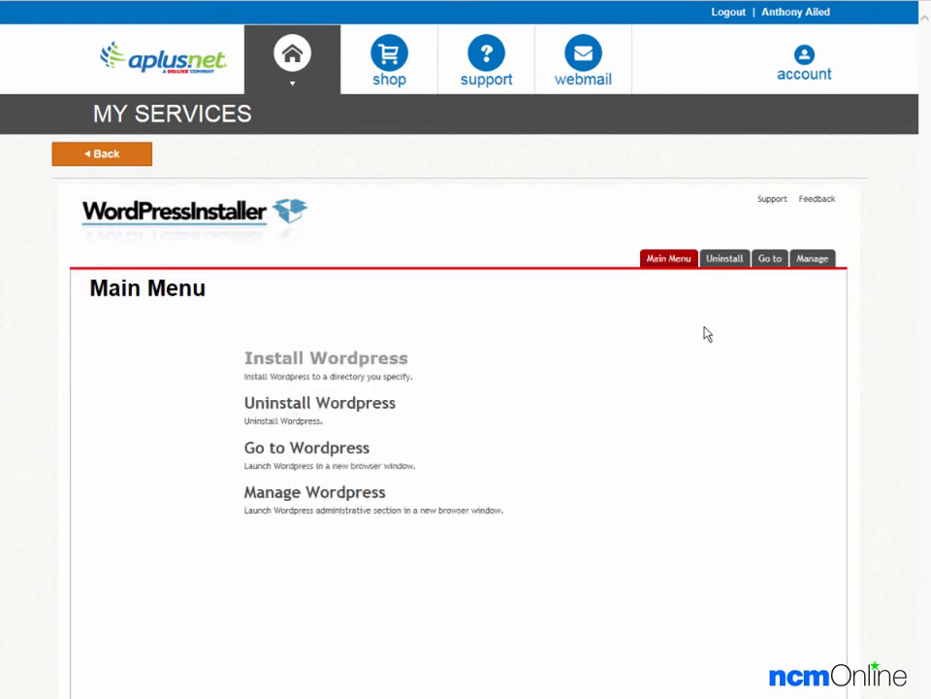
{"action": "mouse_move", "coordinate": [298, 505]}
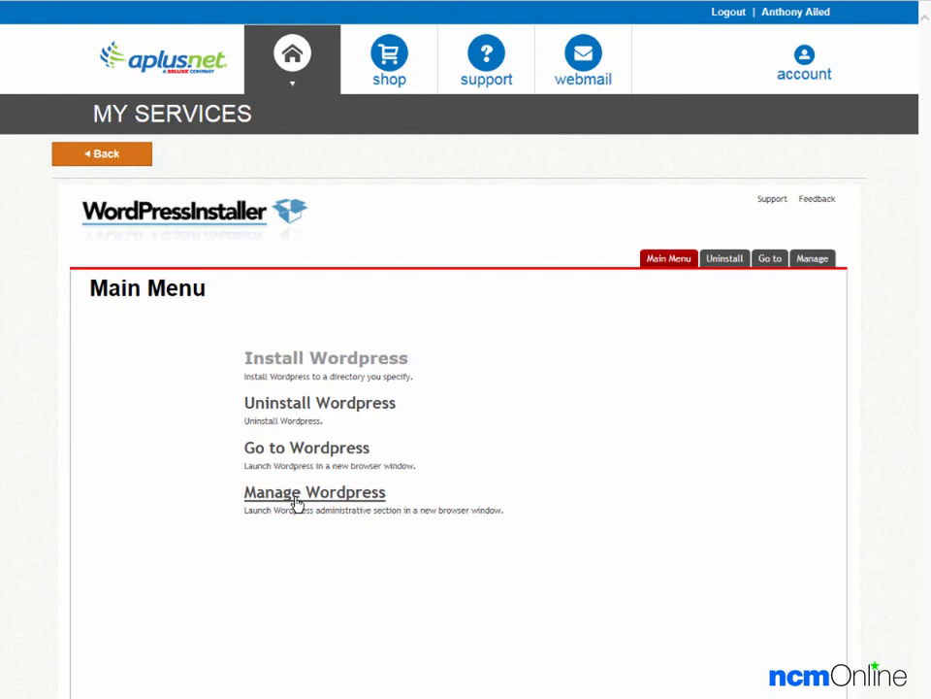
Step: Log into the new WordPress dashboard and start a new post, placing the cursor in its title
{"action": "left_click", "coordinate": [313, 492]}
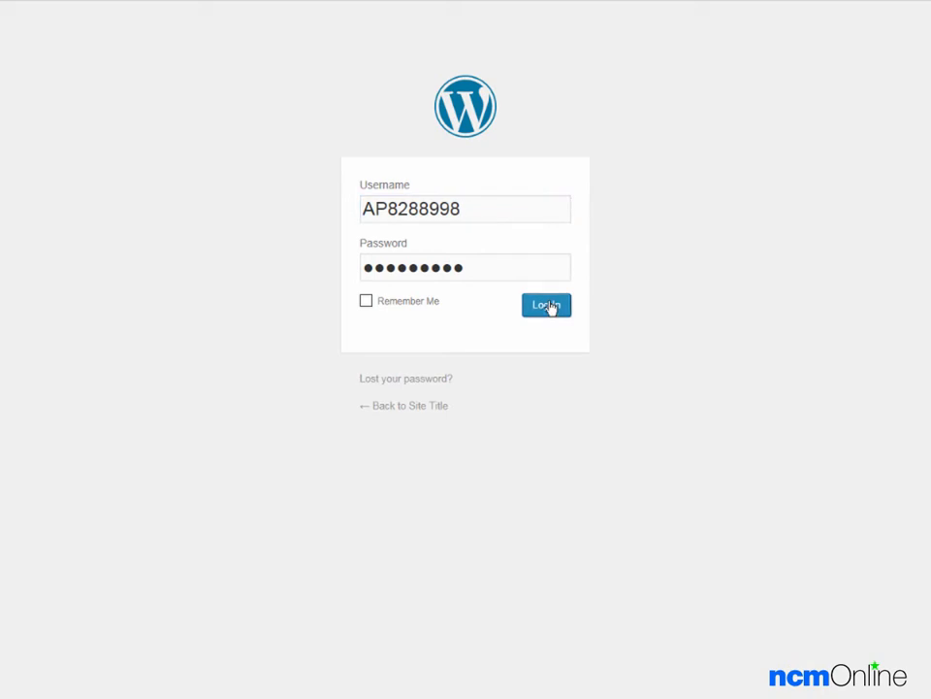
{"action": "left_click", "coordinate": [545, 305]}
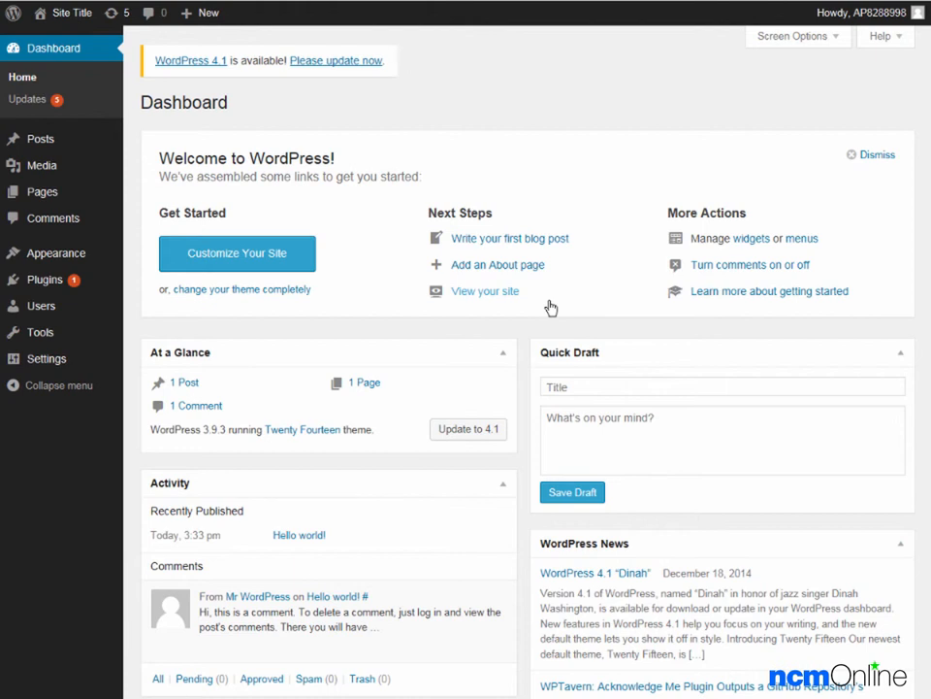
{"action": "left_click", "coordinate": [200, 13]}
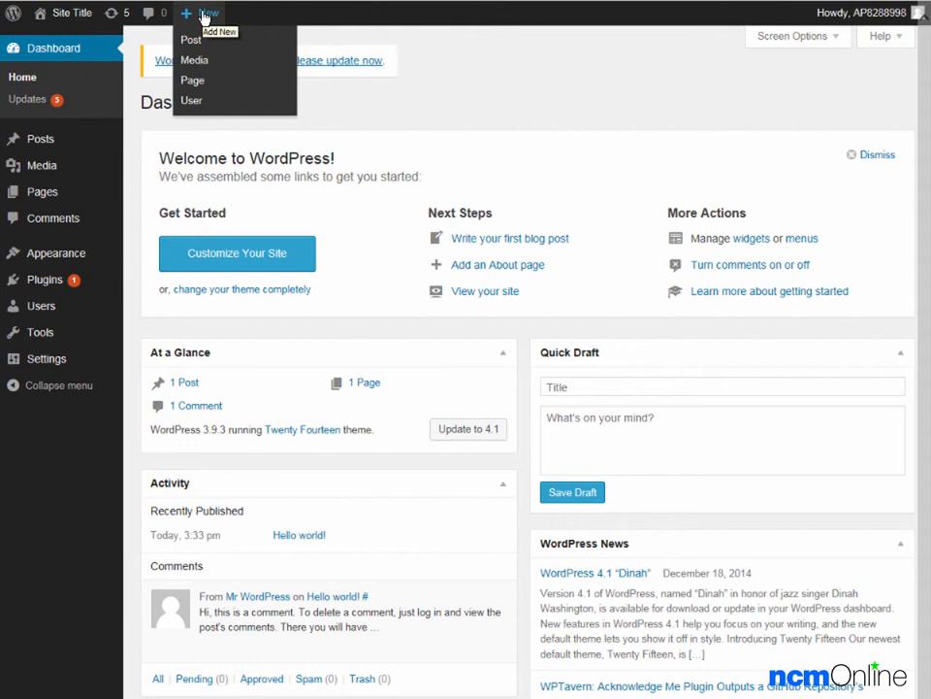
{"action": "mouse_move", "coordinate": [190, 40]}
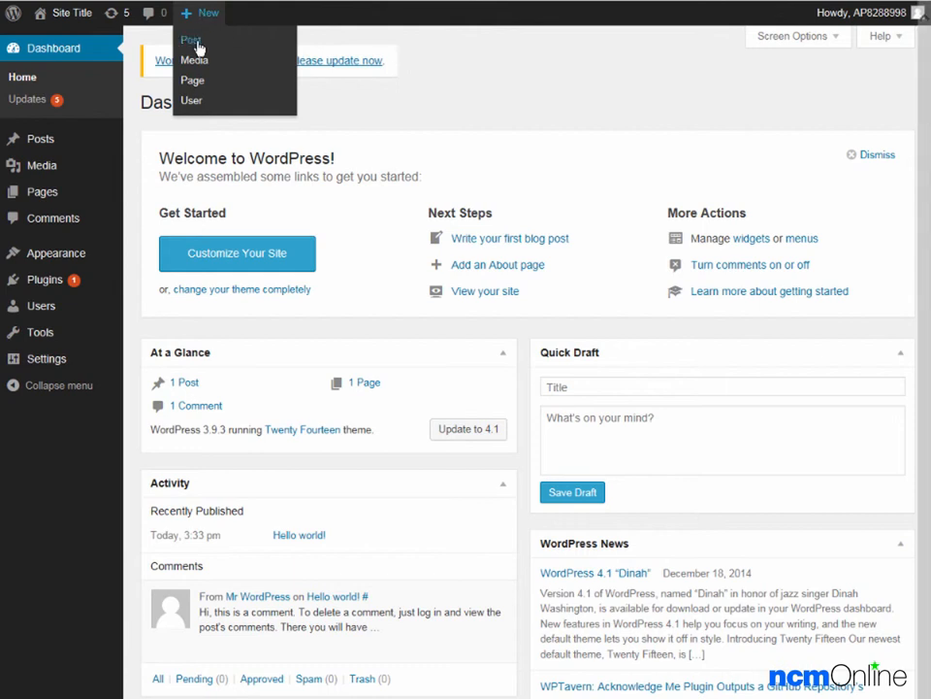
{"action": "left_click", "coordinate": [192, 40]}
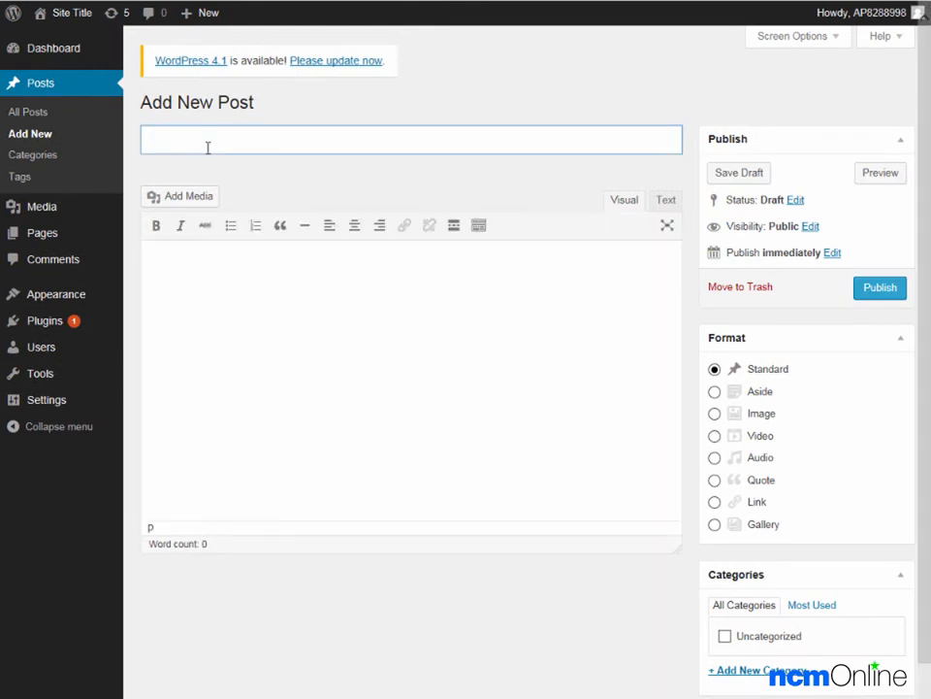
{"action": "left_click", "coordinate": [211, 143]}
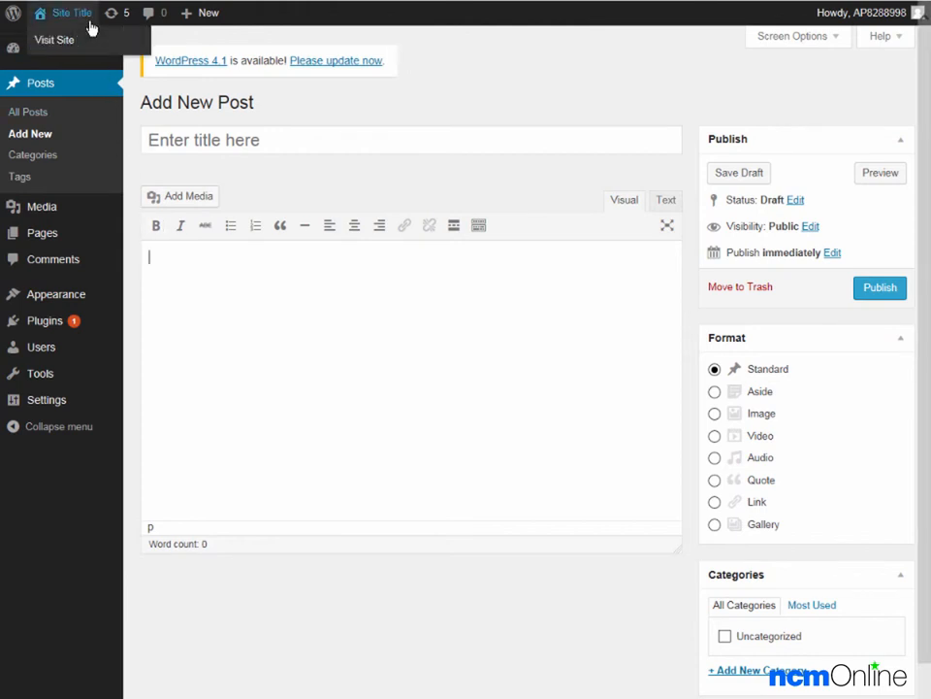
{"action": "mouse_move", "coordinate": [58, 40]}
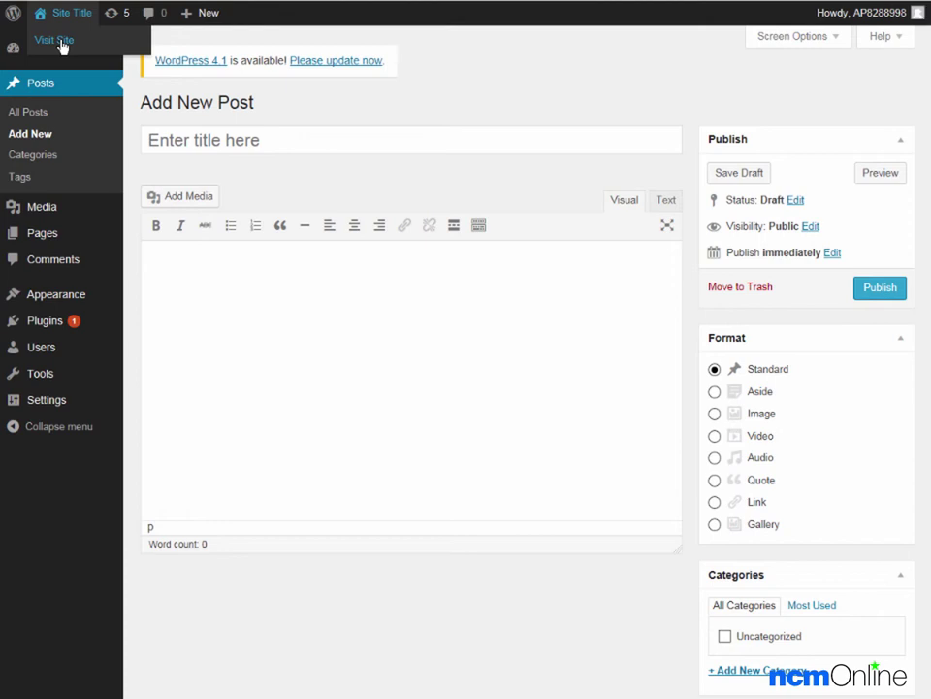
Step: Visit the public site from the admin bar to see the Hello world! post
{"action": "left_click", "coordinate": [54, 38]}
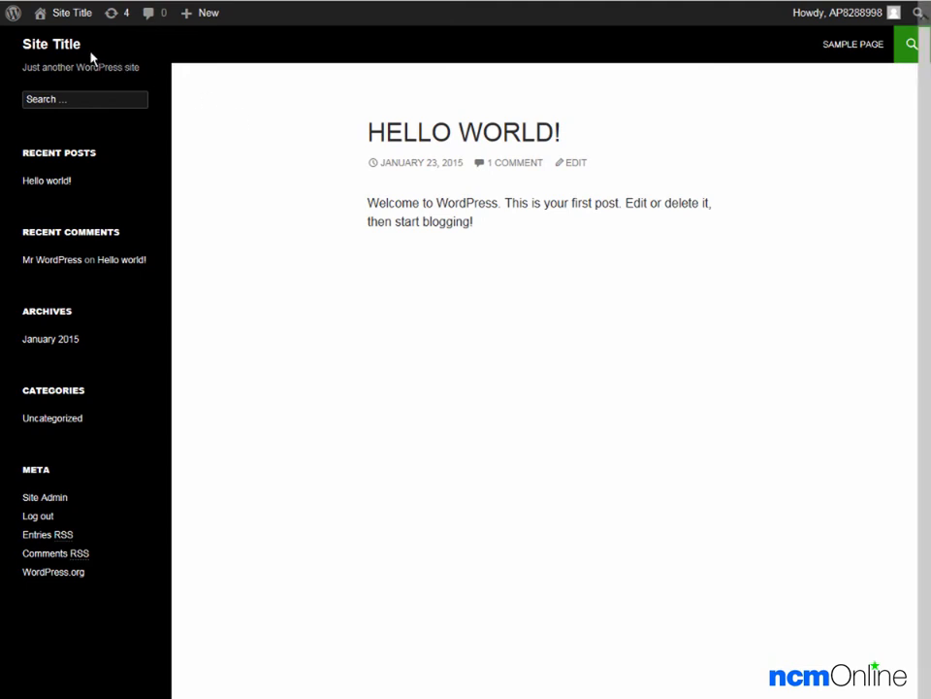
{"action": "mouse_move", "coordinate": [60, 71]}
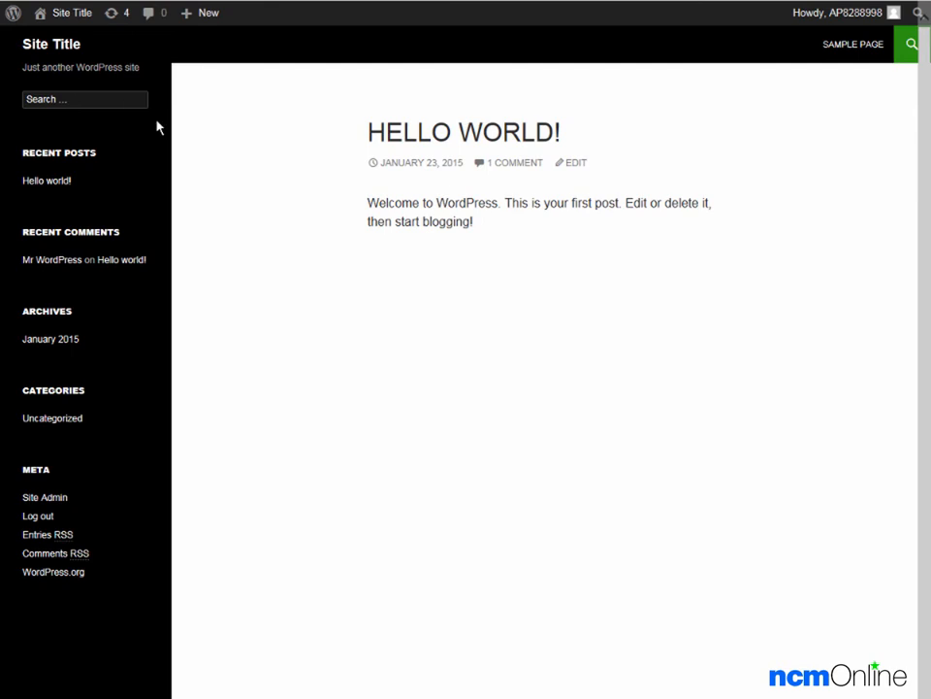
{"action": "mouse_move", "coordinate": [356, 215]}
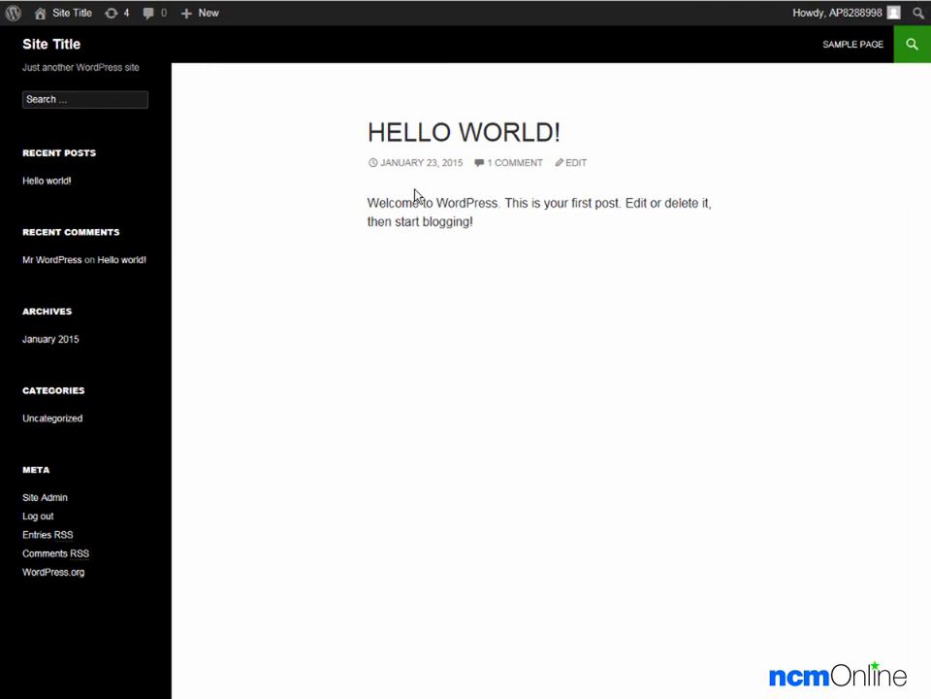
{"action": "mouse_move", "coordinate": [282, 349]}
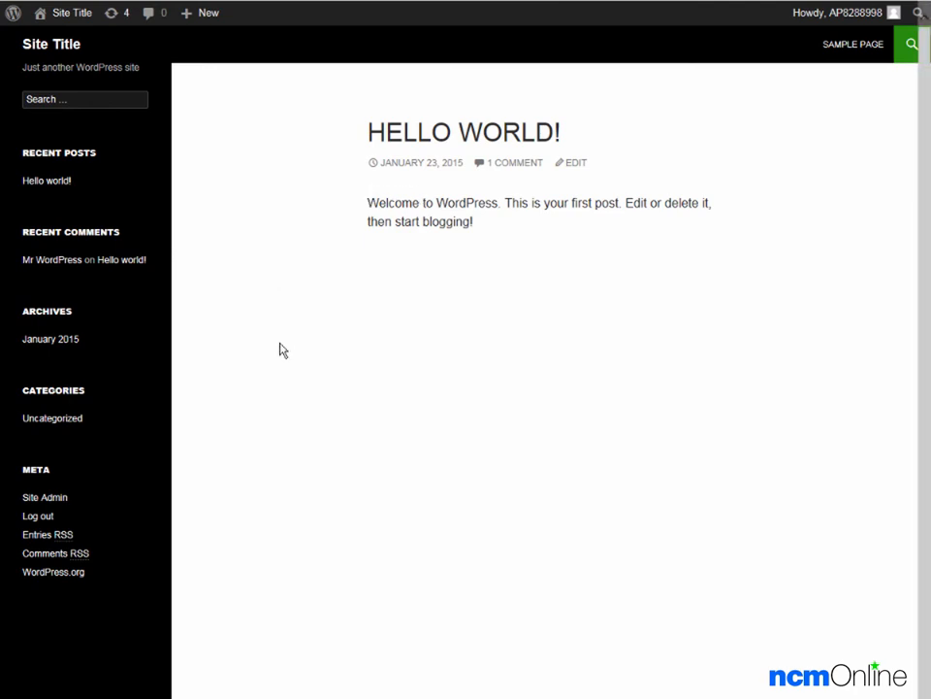